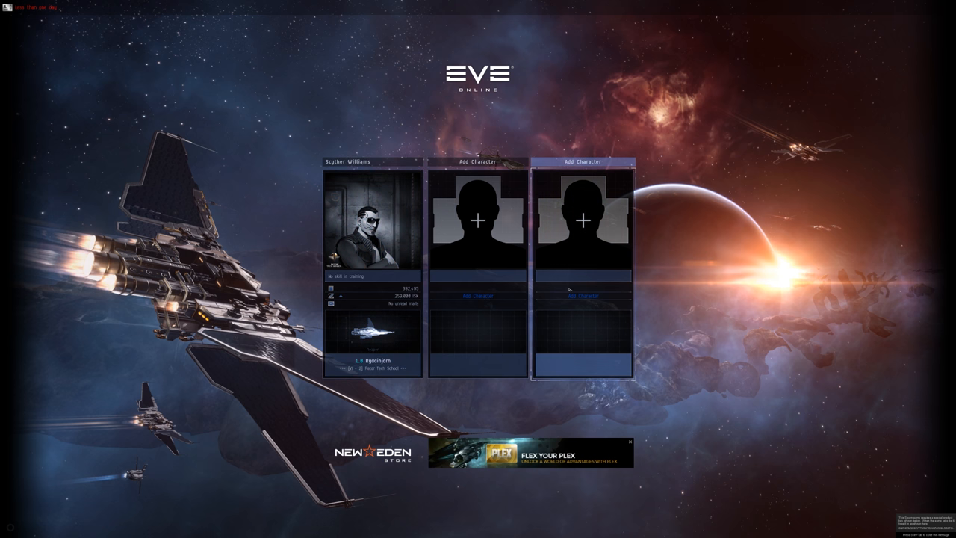
mouse_move(577, 297)
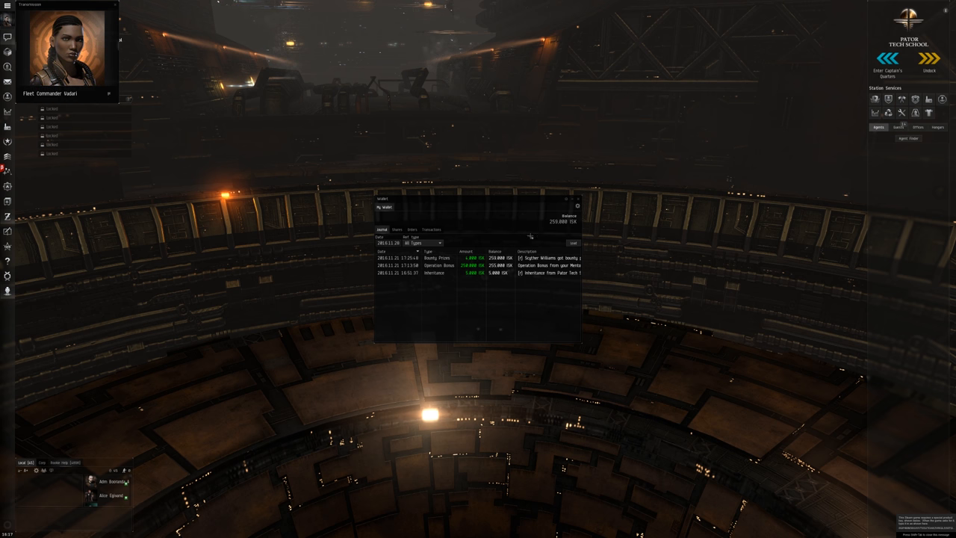
mouse_move(543, 232)
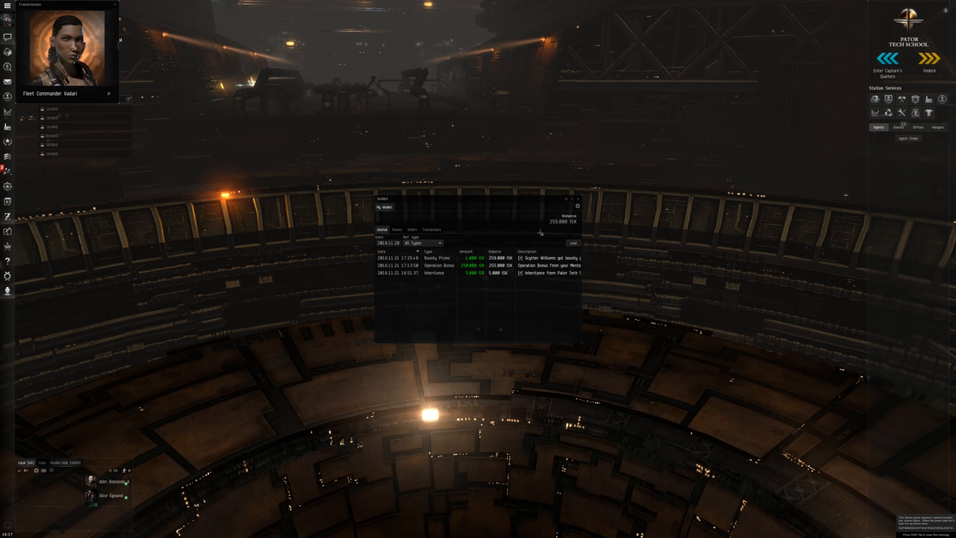
mouse_move(553, 234)
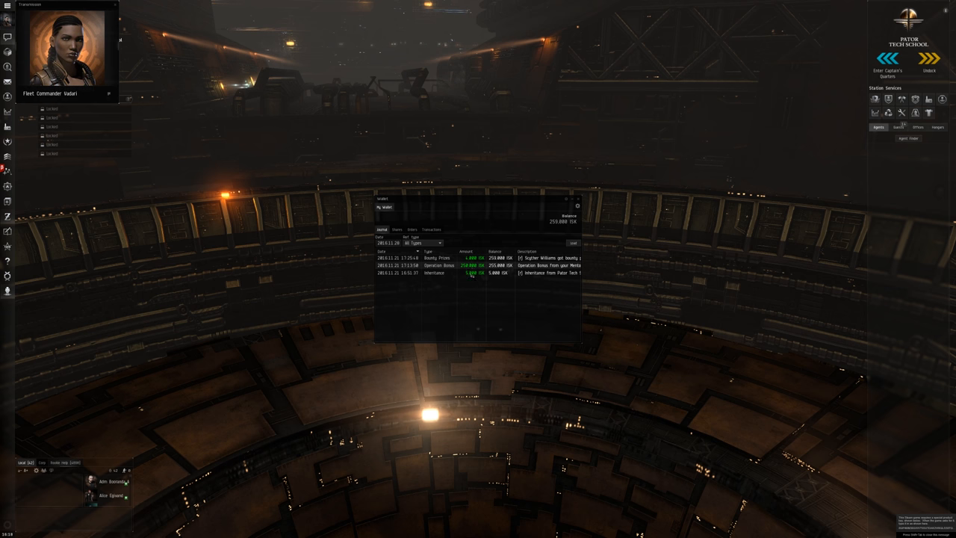
mouse_move(472, 273)
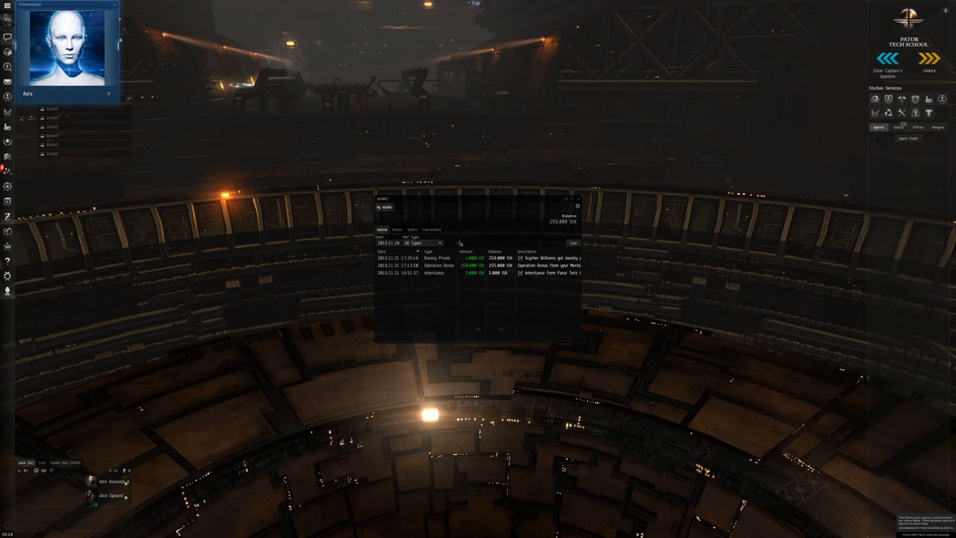
- Dismiss Aura's tutorial transmission to expose the Route and Operations info panel
left_click(422, 243)
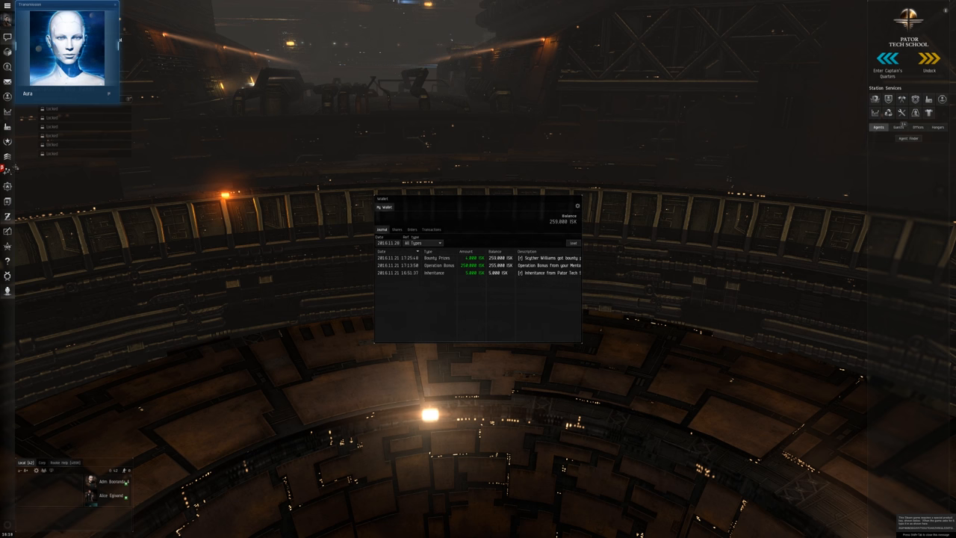
mouse_move(7, 171)
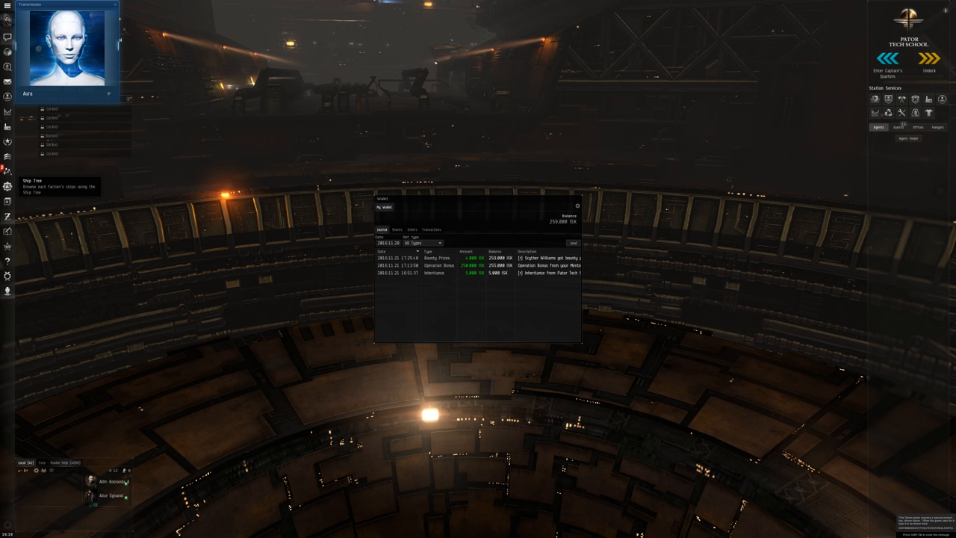
mouse_move(7, 202)
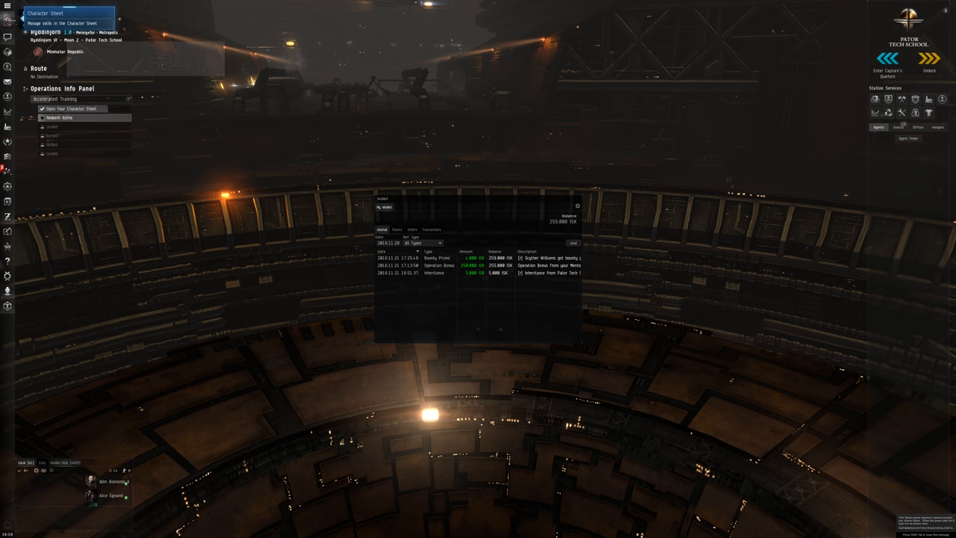
- Open the character sheet from the Neocom to view skills and the training queue
left_click(69, 108)
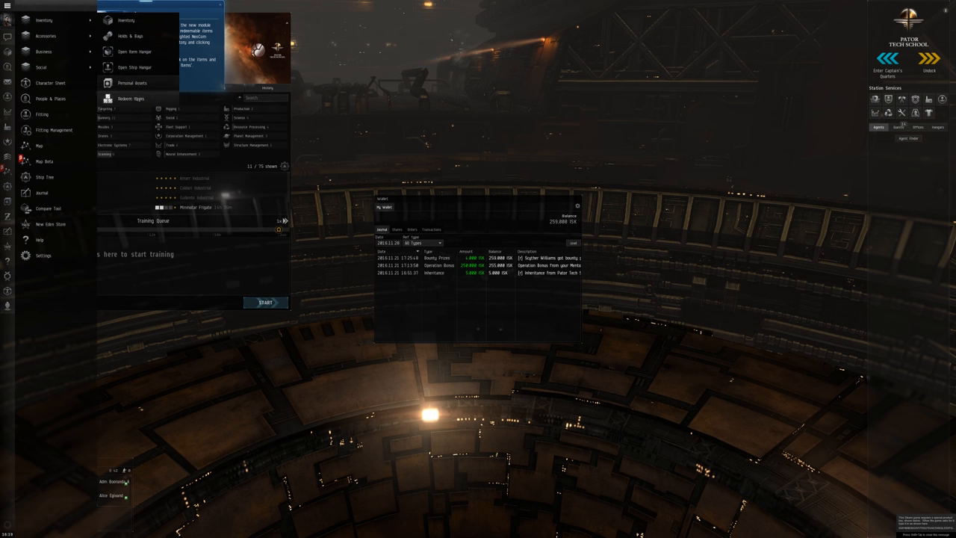
- Redeem the Acceleration Control and Civilian Armor Repairer gifts and confirm delivery to the hangar
left_click(130, 98)
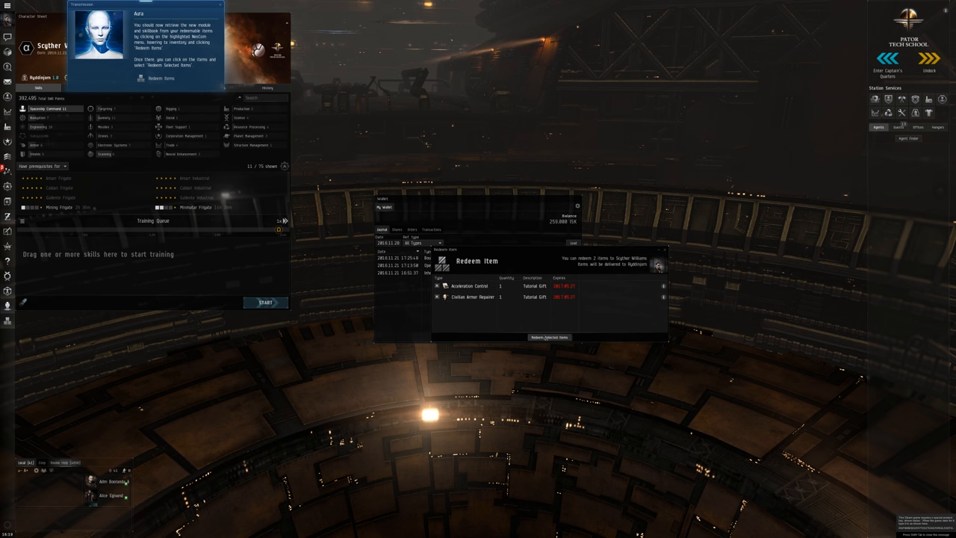
left_click(549, 337)
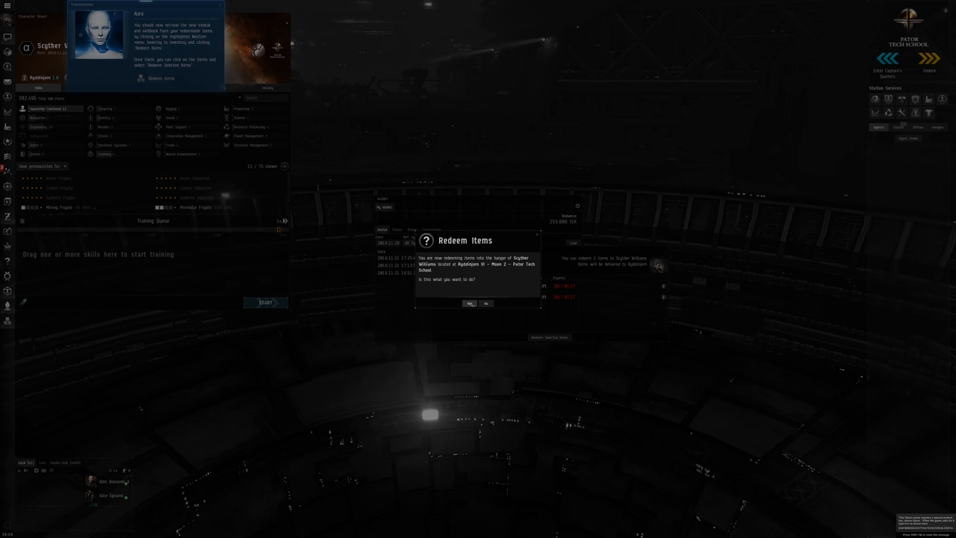
left_click(468, 303)
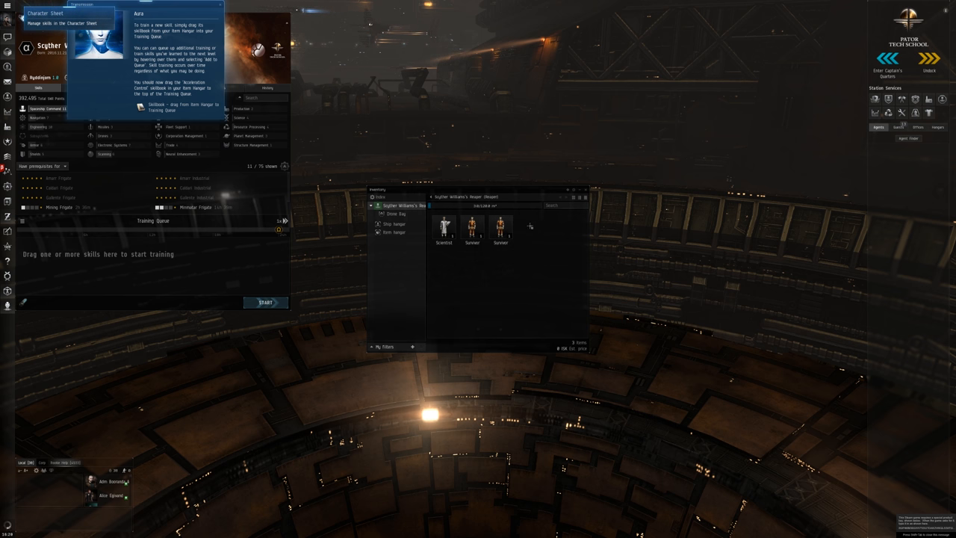
- View the item hangar and select the Acceleration Control skillbook
left_click(501, 227)
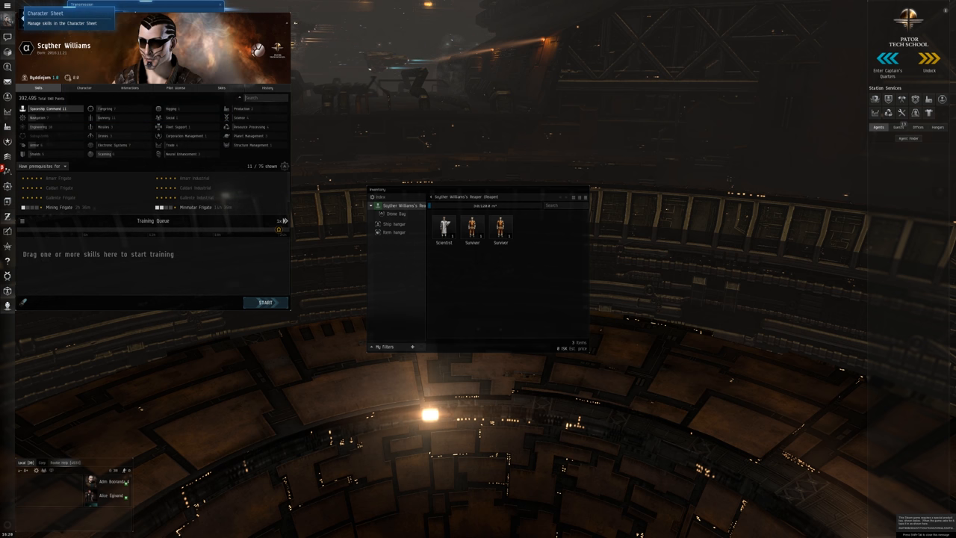
mouse_move(105, 126)
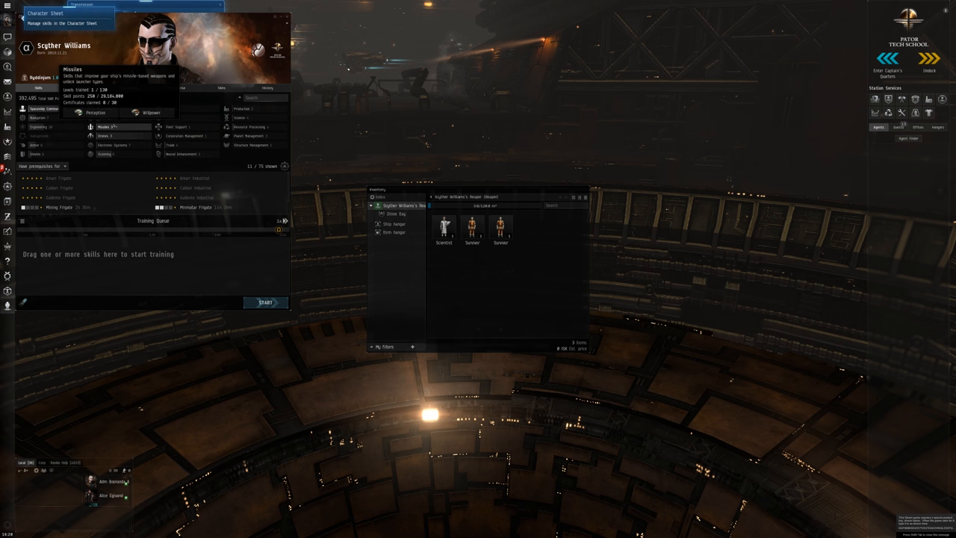
mouse_move(180, 126)
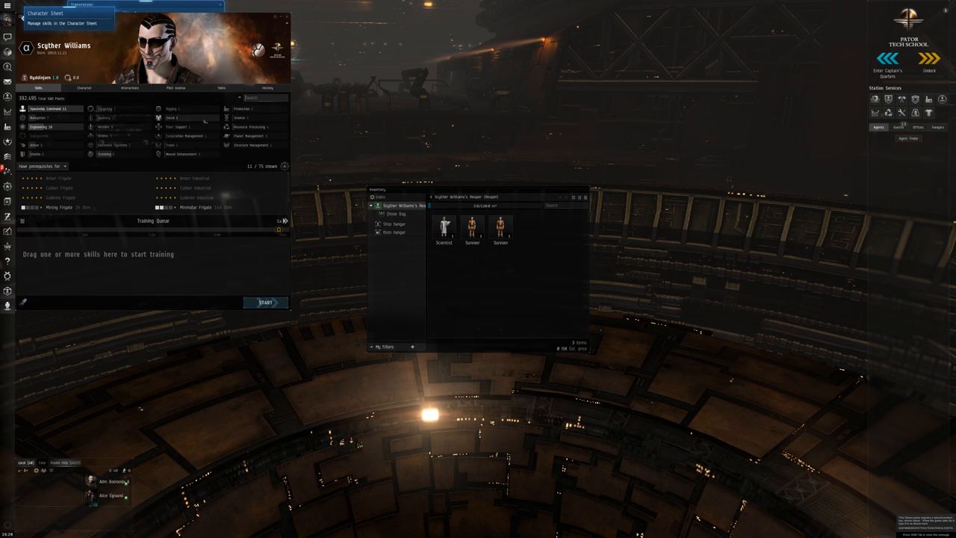
mouse_move(39, 117)
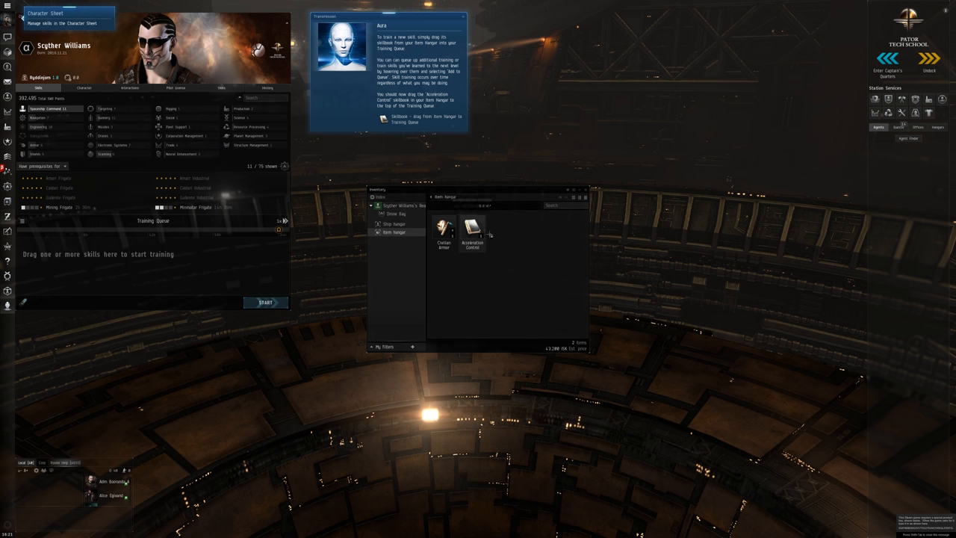
left_click(472, 229)
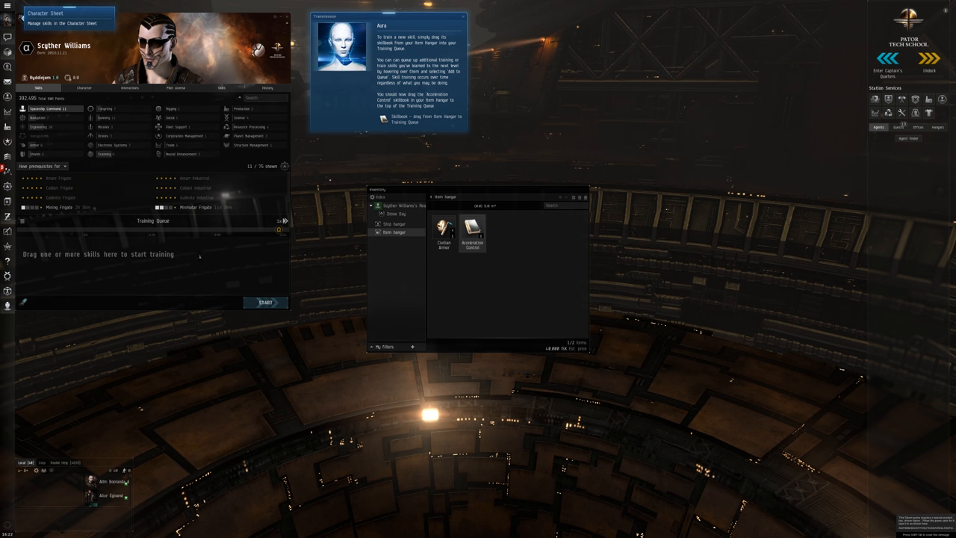
- Drag the Acceleration Control skillbook into the character sheet's training queue
left_click_drag(472, 228, 153, 260)
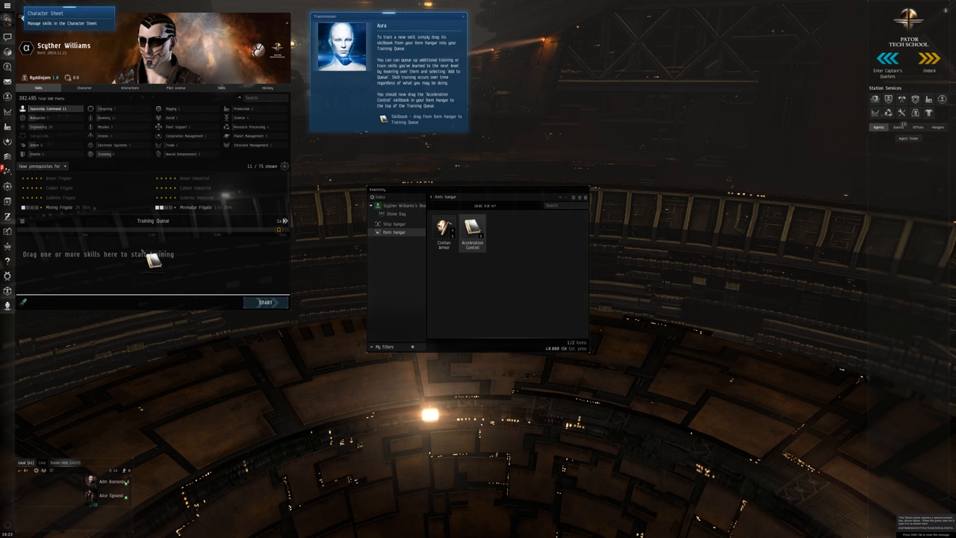
left_click_drag(472, 228, 153, 253)
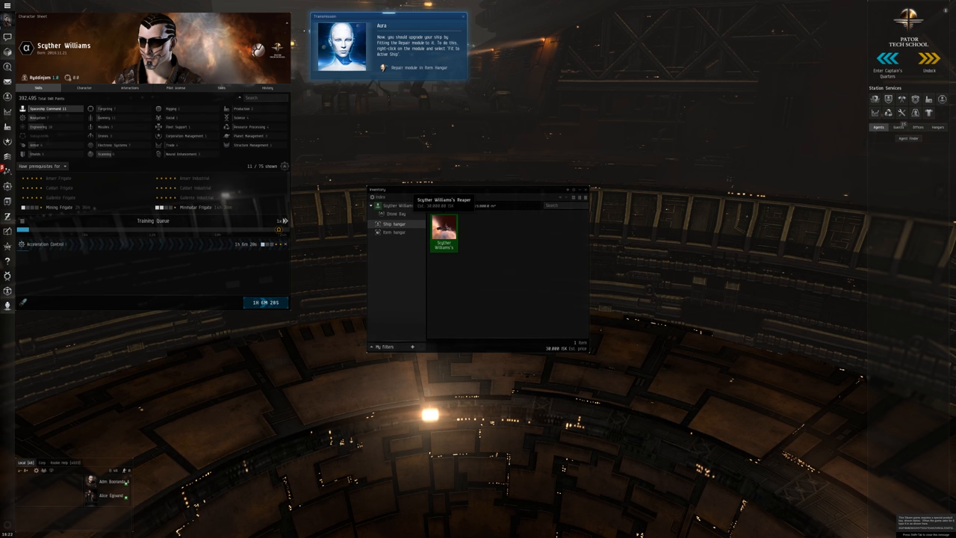
- Fit the Civilian Armor Repairer from the item hangar onto the Reaper
left_click(394, 223)
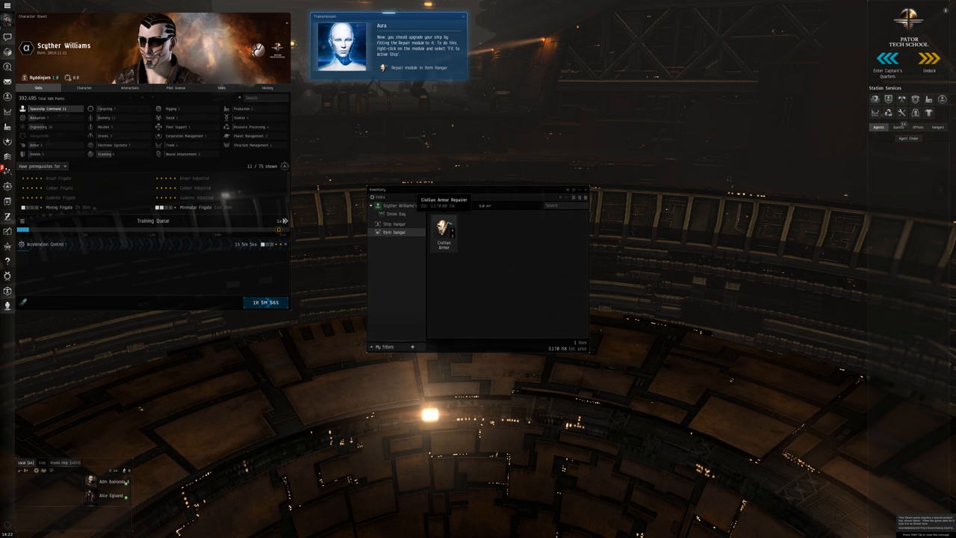
right_click(444, 228)
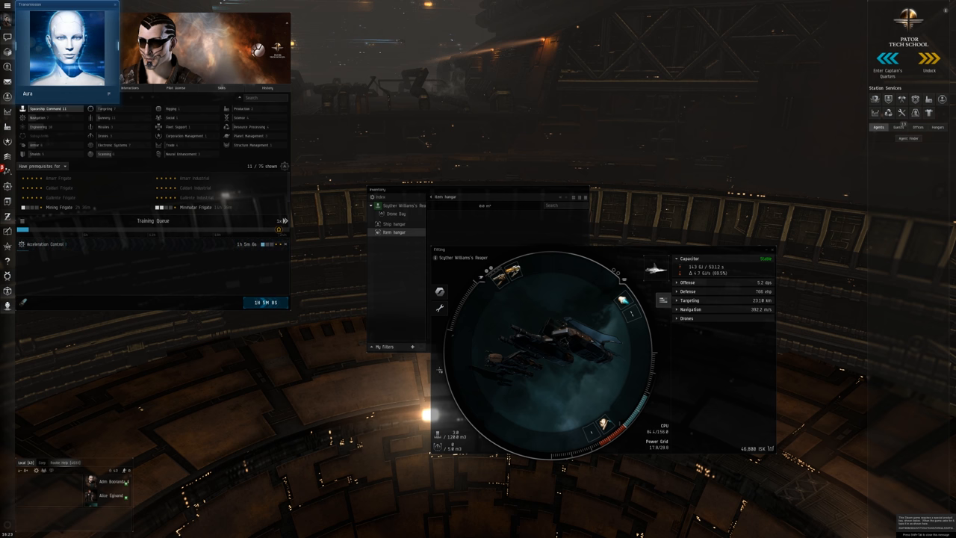
mouse_move(455, 371)
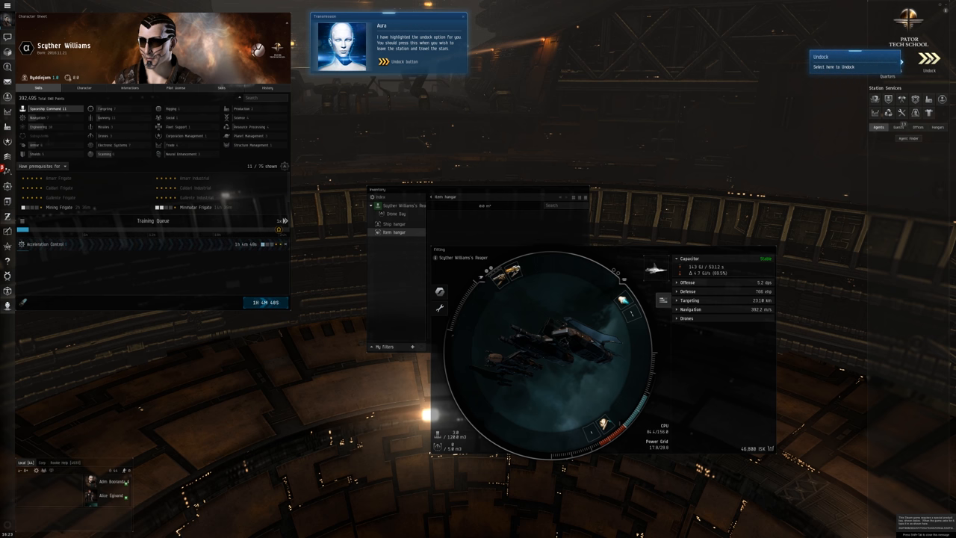
left_click(928, 59)
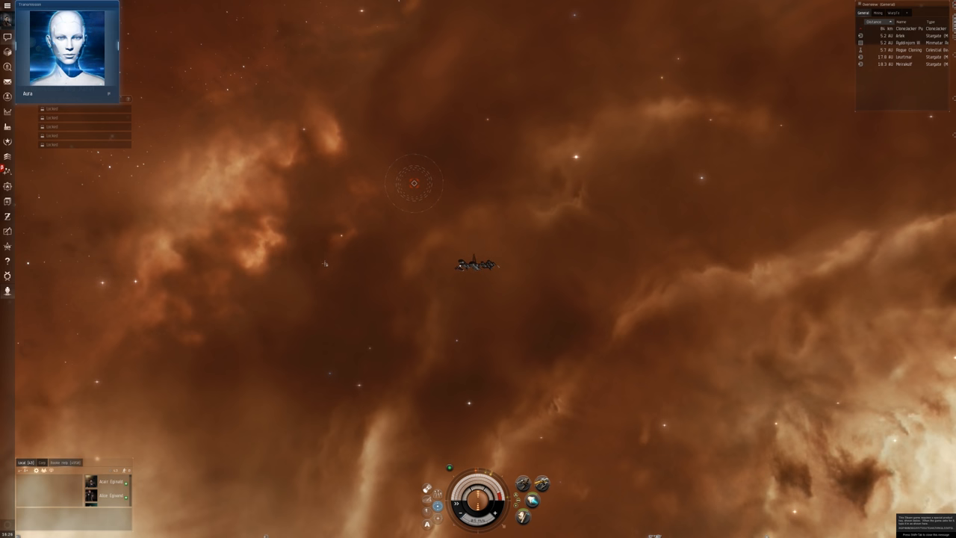
mouse_move(320, 262)
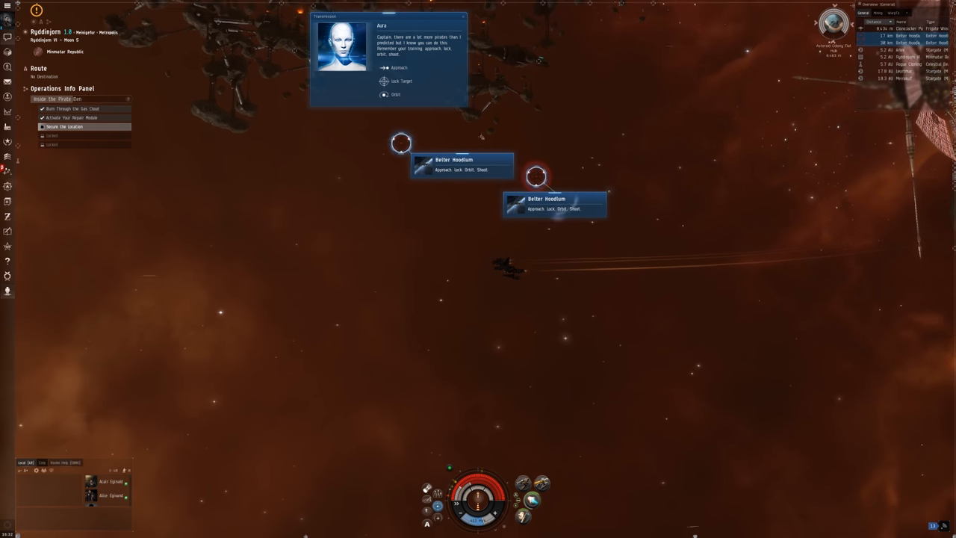
- Orbit and attack the Belter Hoodlum pirate at the gas cloud
left_click(401, 143)
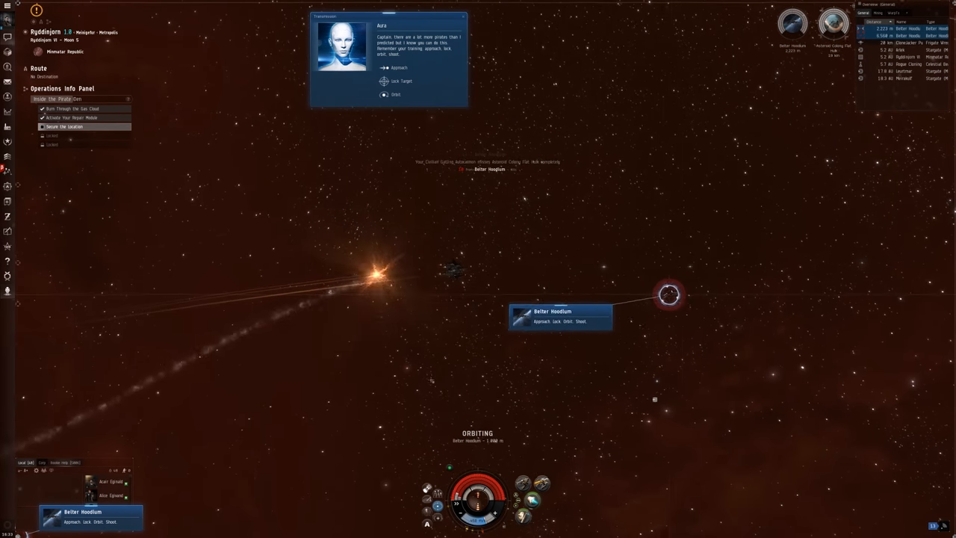
left_click(668, 294)
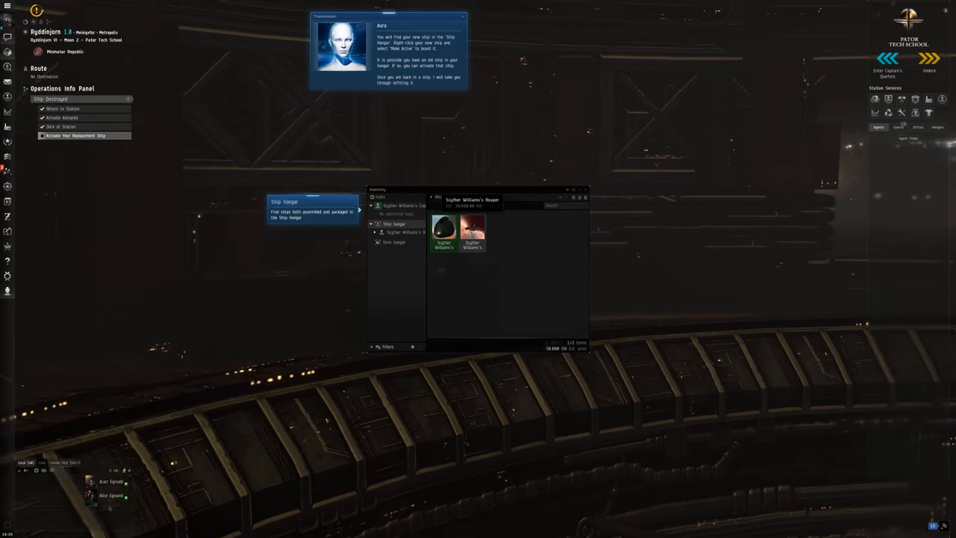
- Make the replacement Reaper in the ship hangar the active ship
right_click(472, 228)
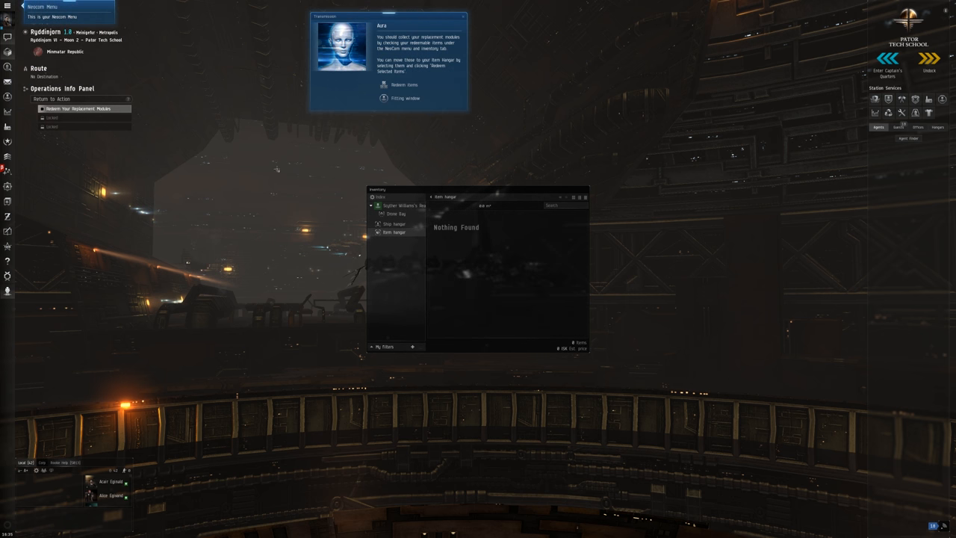
- Redeem the replacement modules into the station item hangar and confirm
left_click(6, 6)
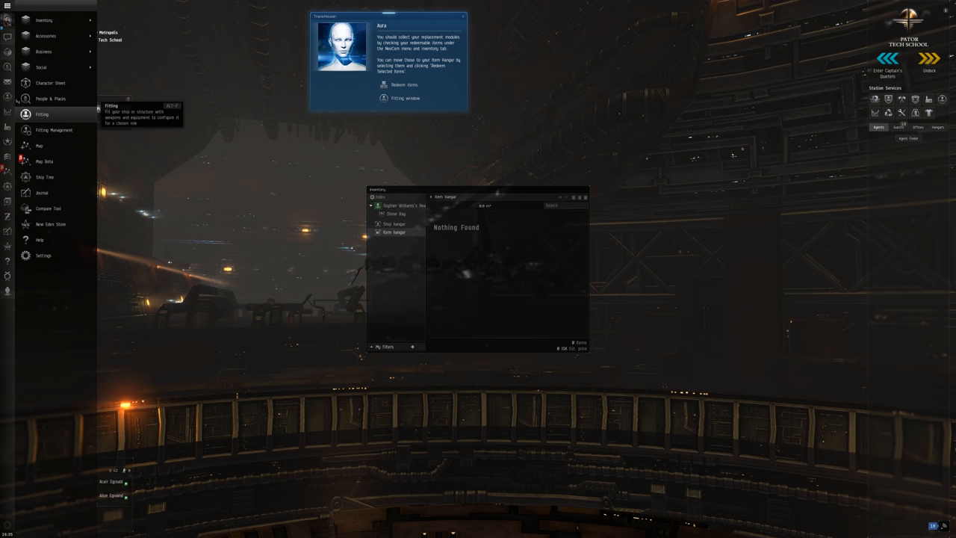
mouse_move(43, 20)
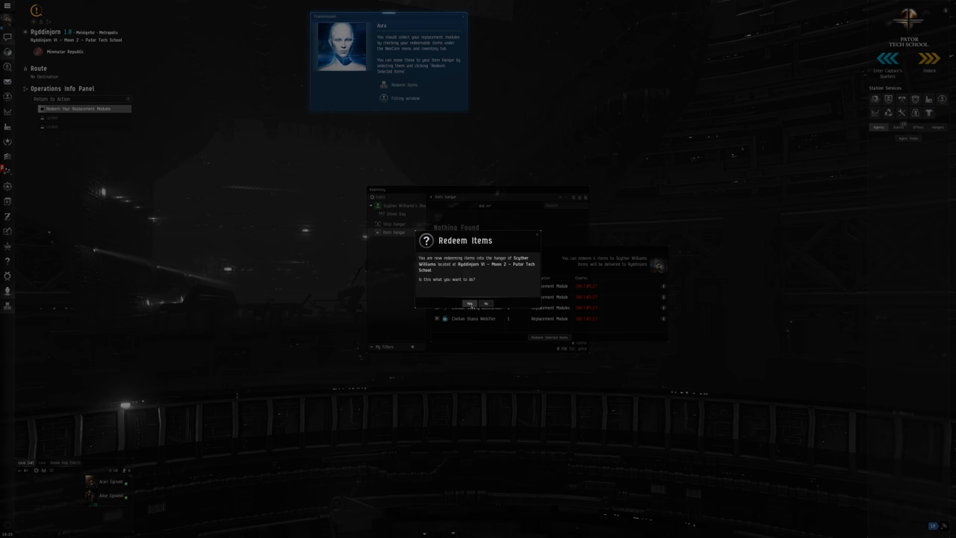
left_click(470, 303)
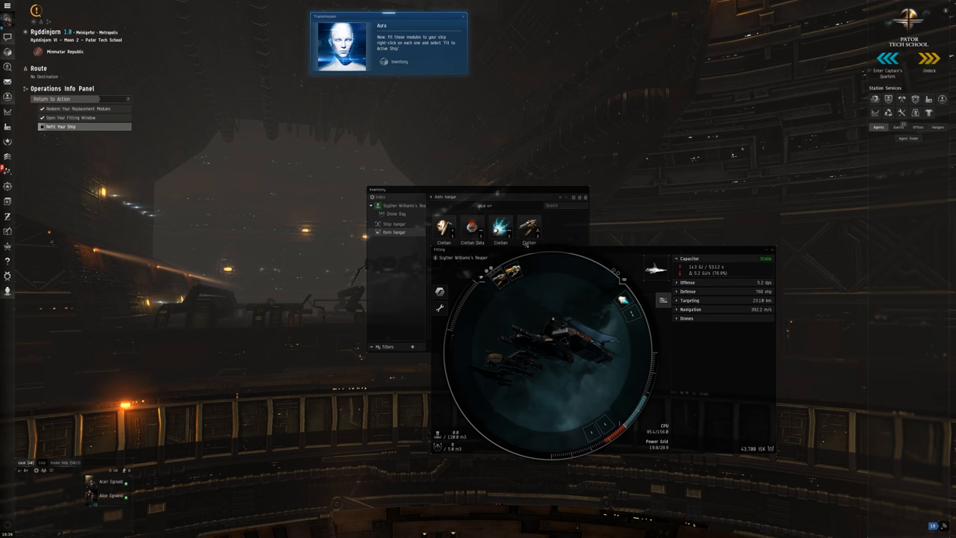
- Fit the civilian modules to the active ship and dismiss the no-free-slots notice
right_click(528, 226)
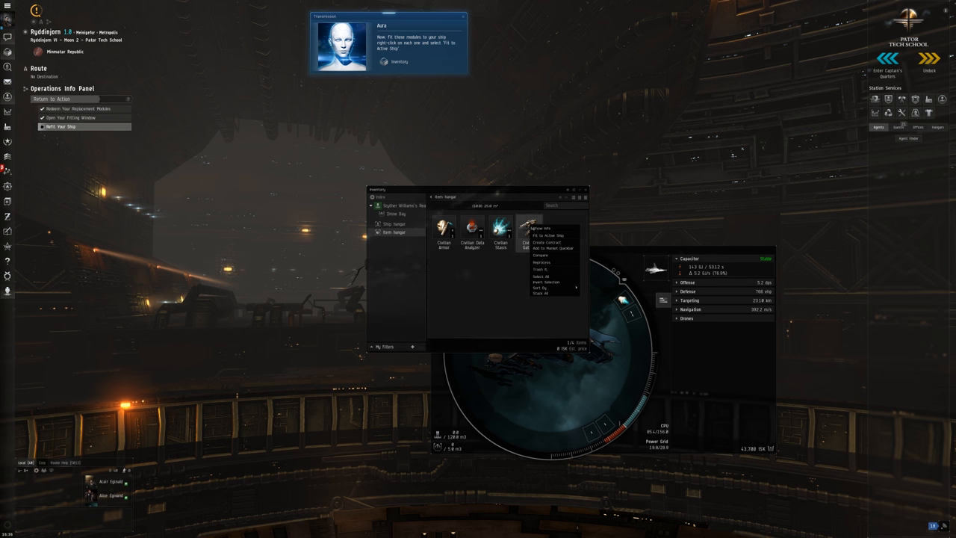
left_click(548, 235)
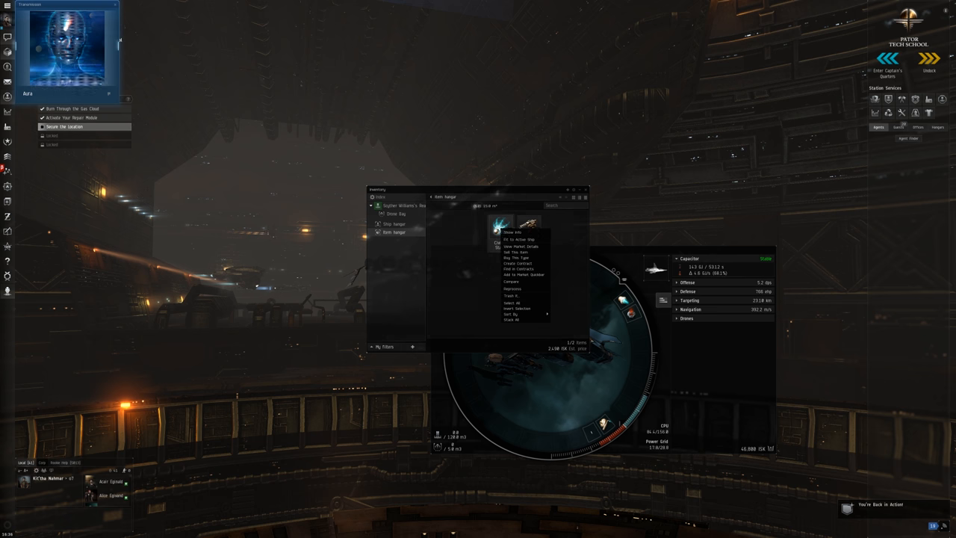
left_click(516, 239)
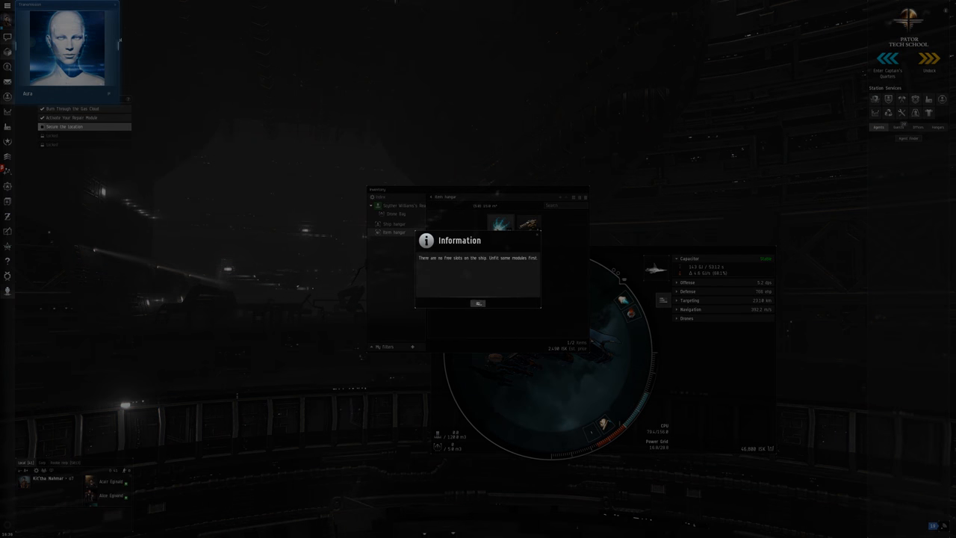
left_click(478, 303)
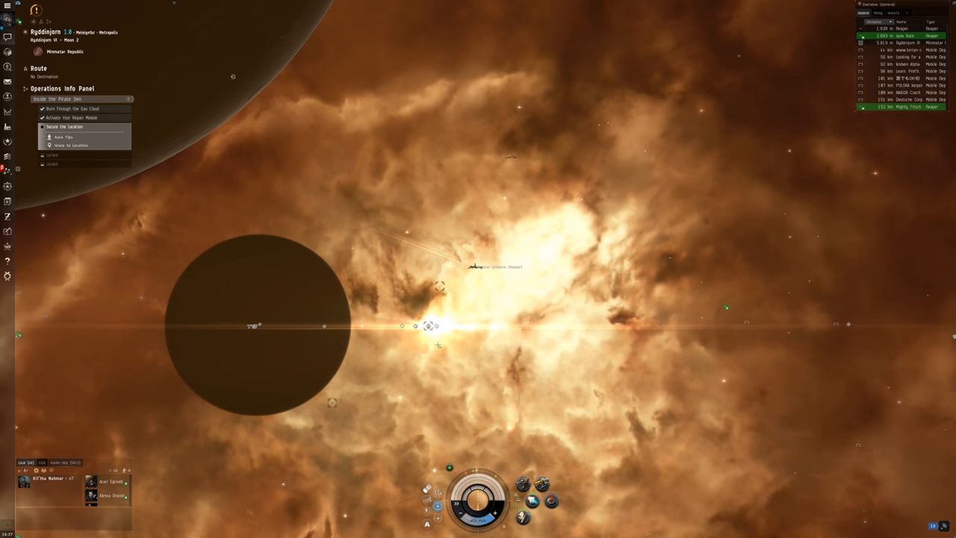
mouse_move(532, 500)
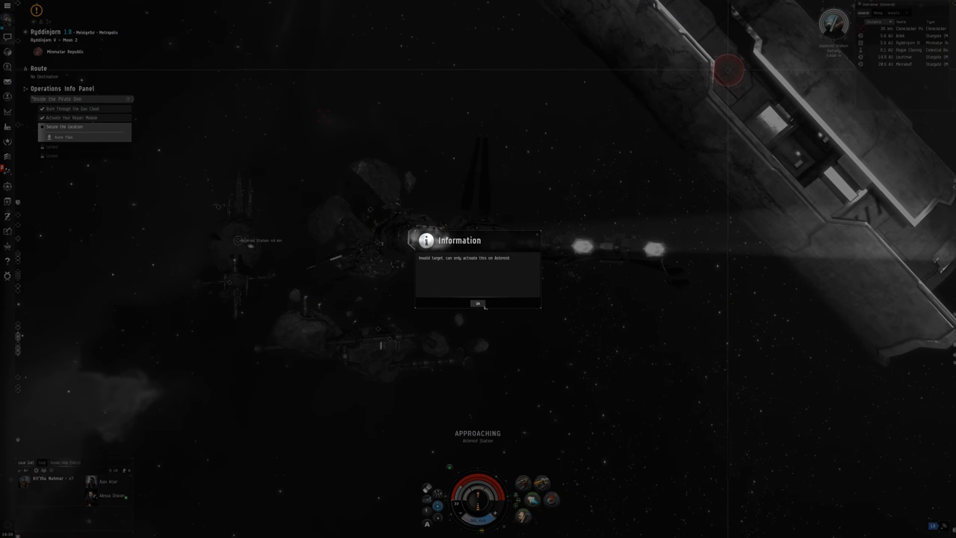
- Dismiss the 'Invalid target, can only activate this on Asteroid' warning near Ryddinjorn V – Moon 2
left_click(478, 303)
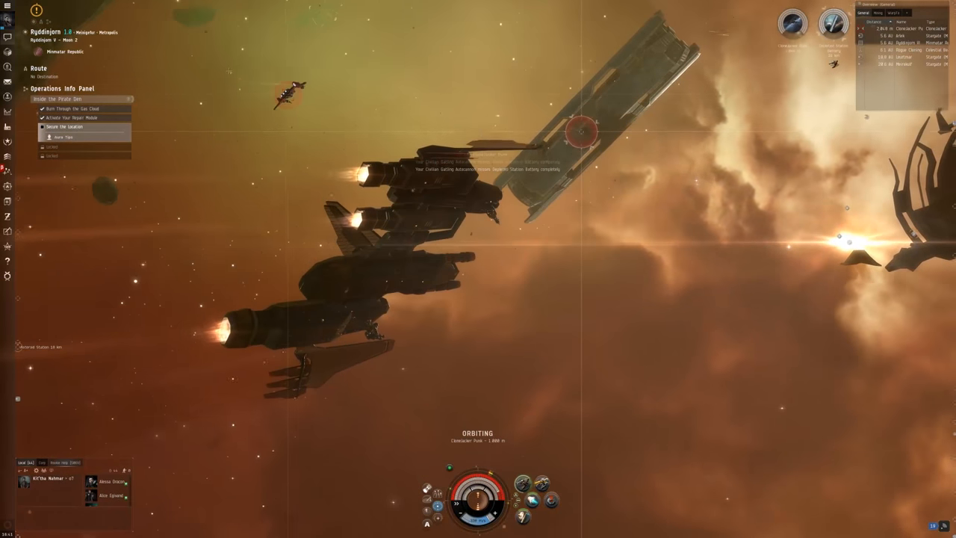
- Lock the Clonelacker Punk, orbit it at 1,000 m and fire the autocannons
left_click(581, 131)
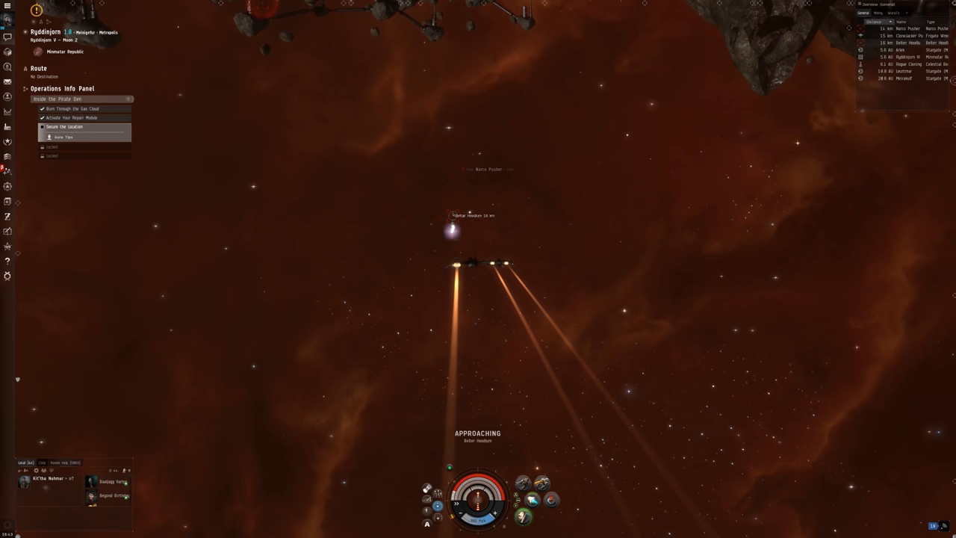
- Engage the Belter Hoodlum, then orbit the Narco Pusher at close range and attack it
left_click(453, 231)
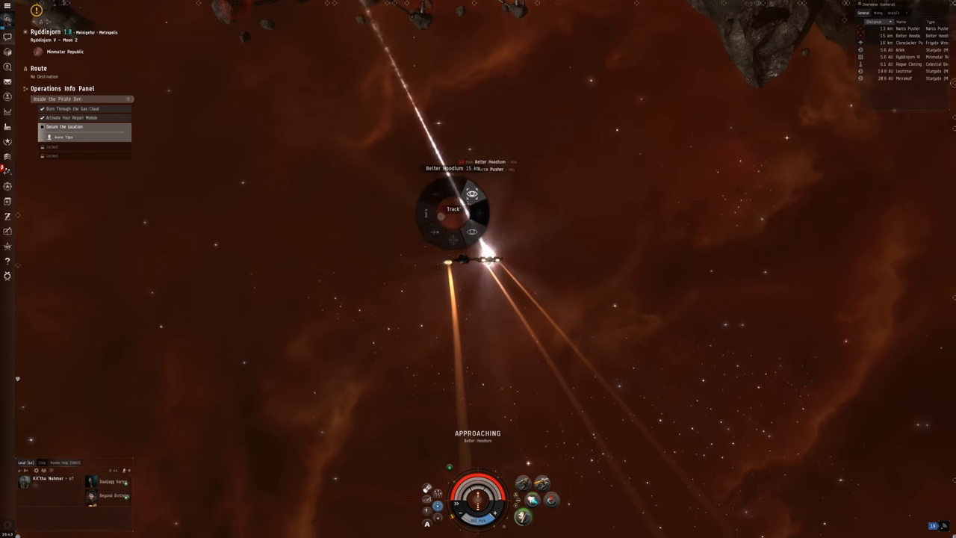
left_click(472, 231)
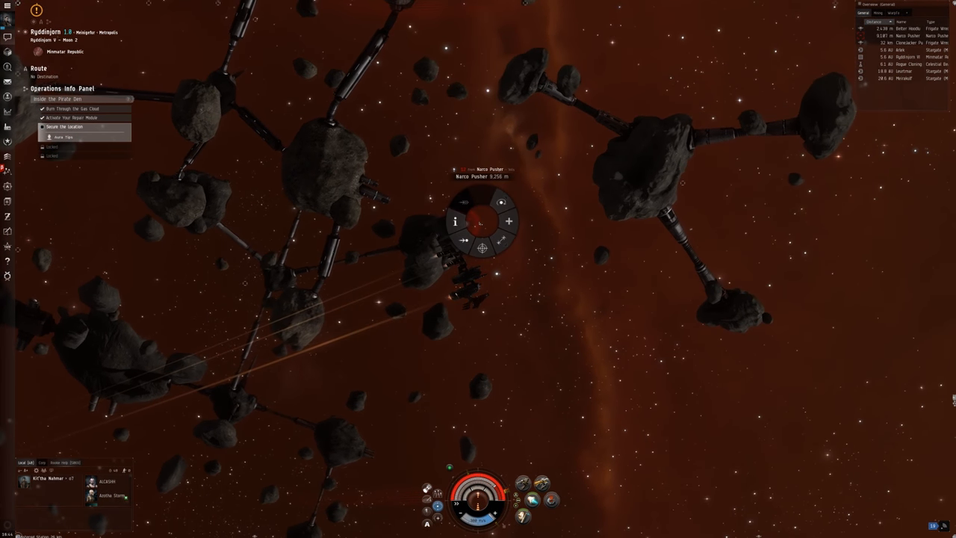
left_click(464, 239)
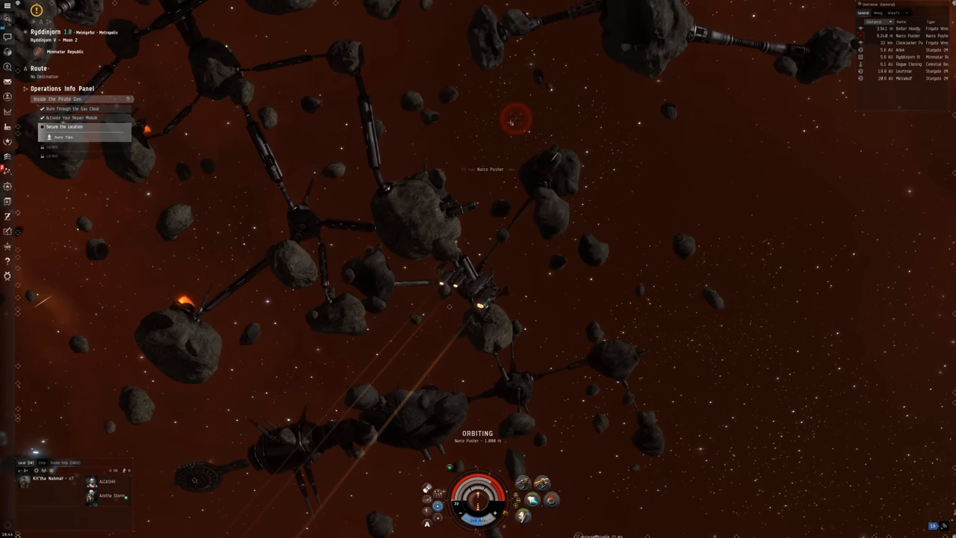
left_click(514, 121)
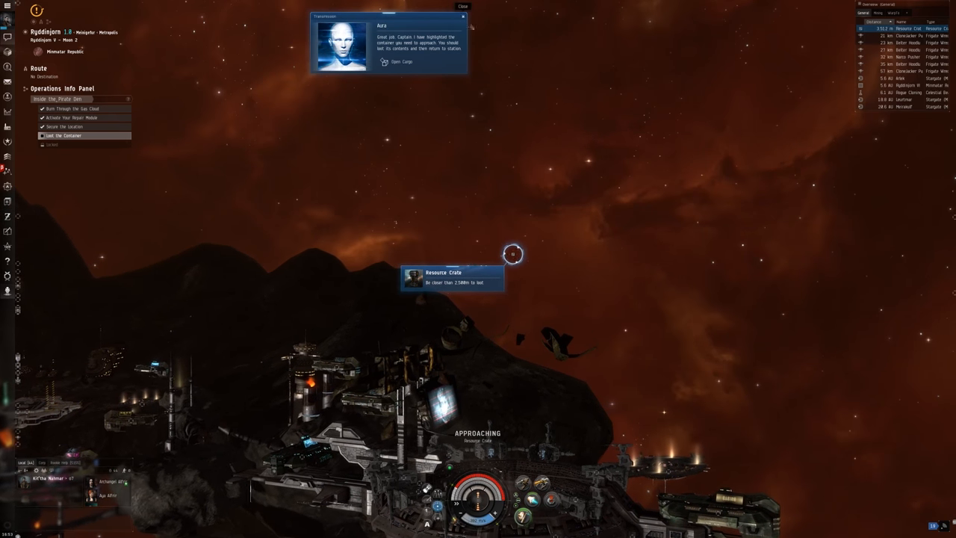
- Dismiss Aura's message and choose Open Cargo on the Resource Crate
left_click(463, 5)
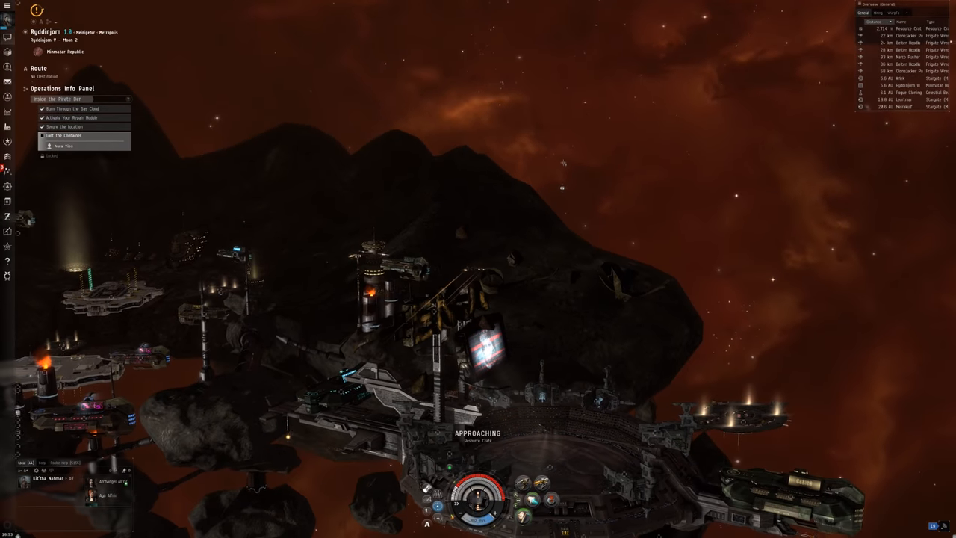
left_click(557, 160)
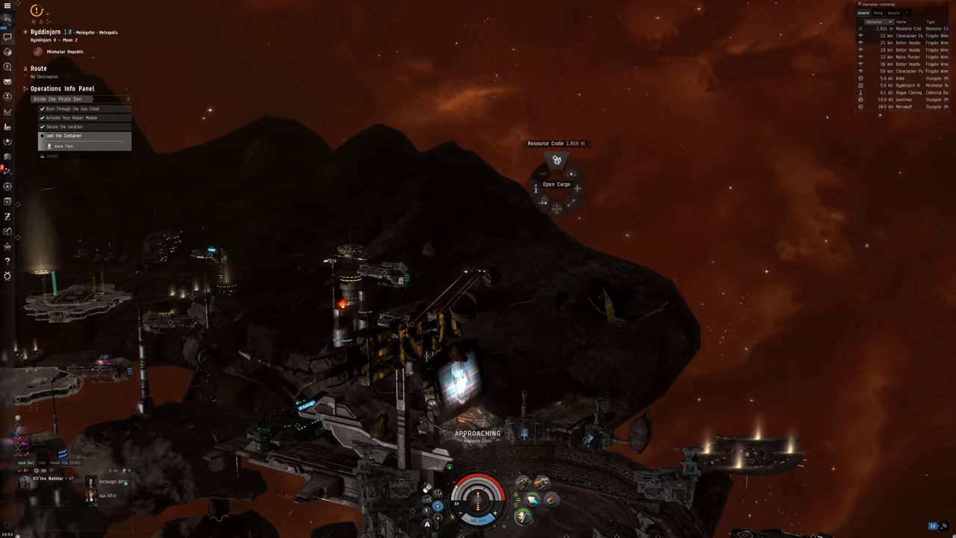
left_click(555, 184)
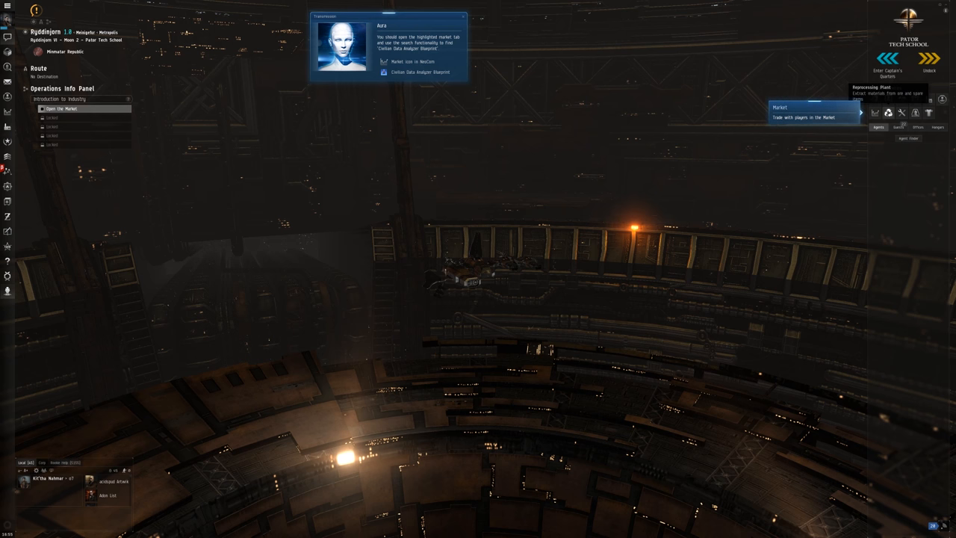
mouse_move(929, 112)
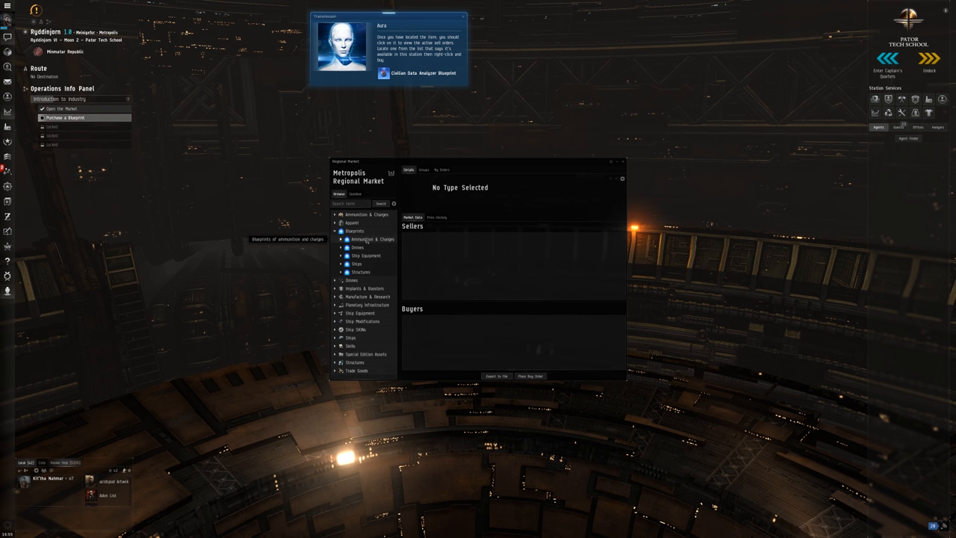
- Search the Regional Market for 'data' and open the Civilian Data Analyzer Blueprint listing
left_click(341, 239)
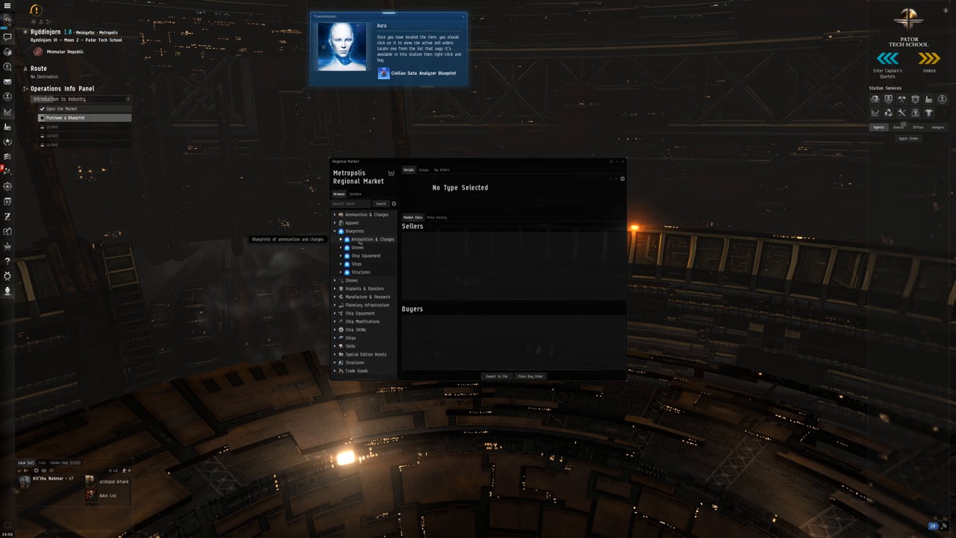
left_click(342, 239)
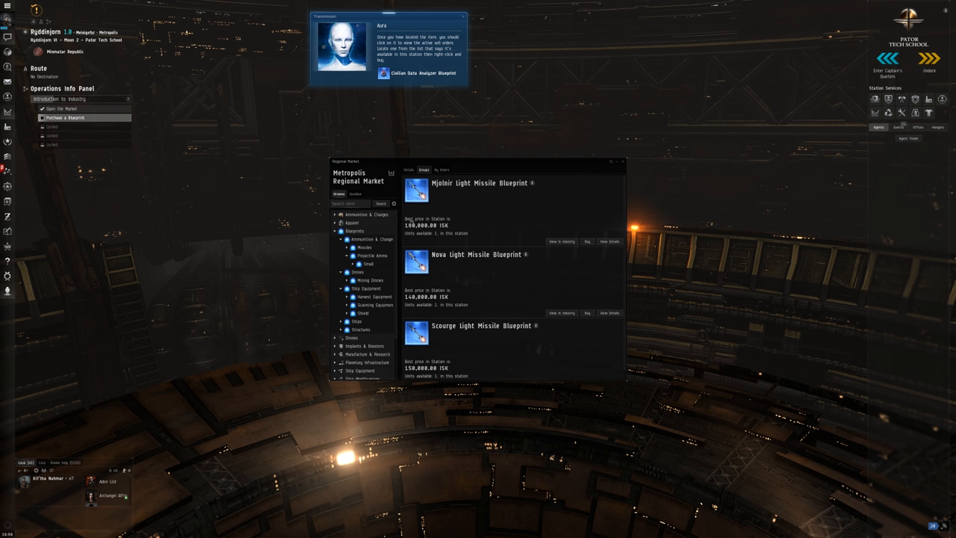
type("civilian")
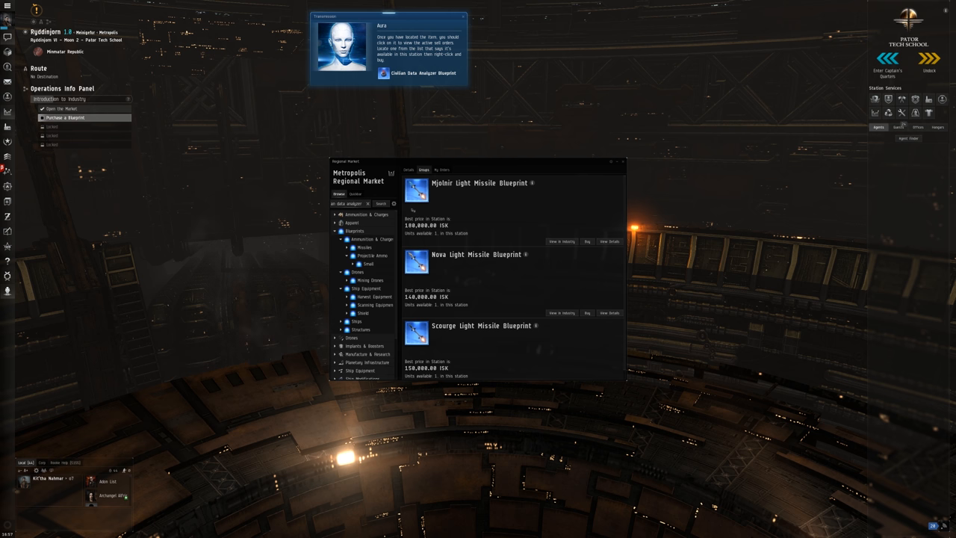
type("data analyzer blueprint")
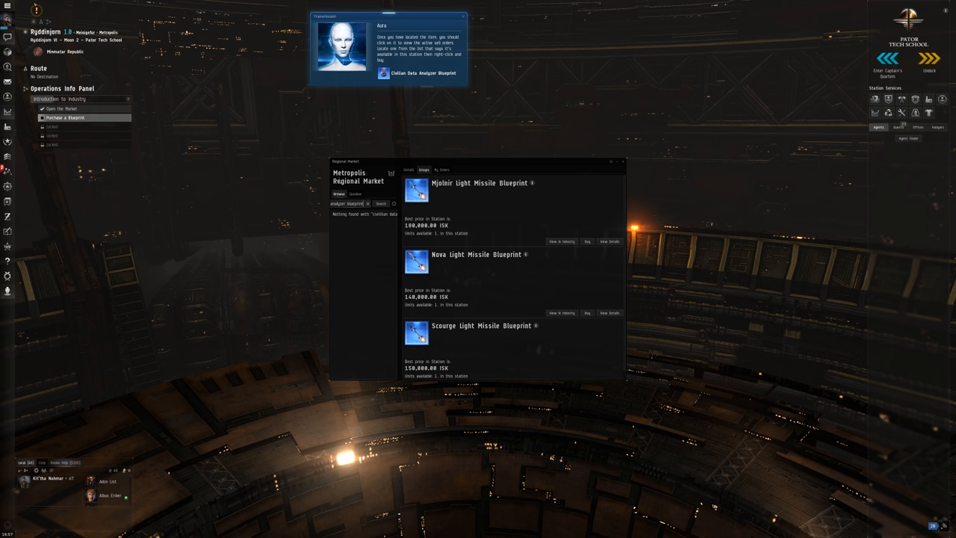
left_click(367, 203)
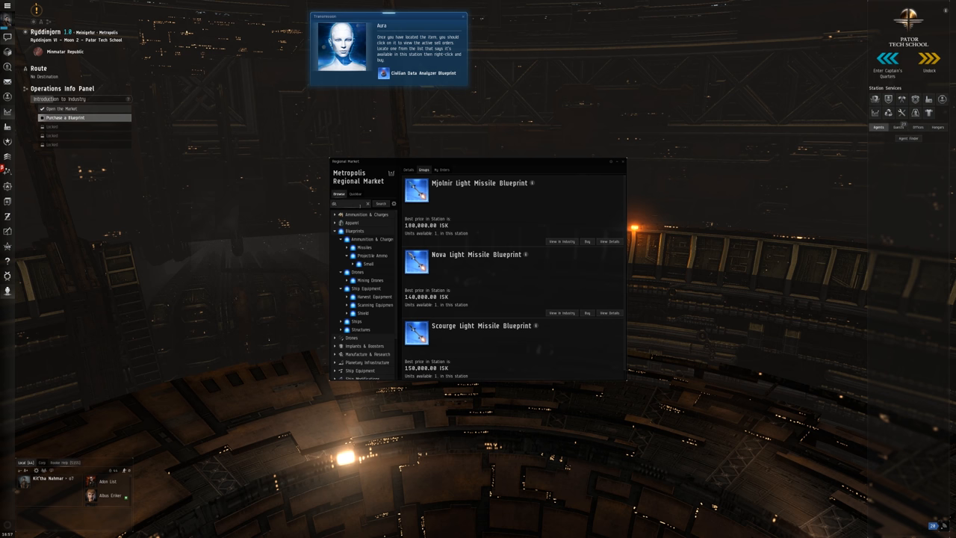
type("data")
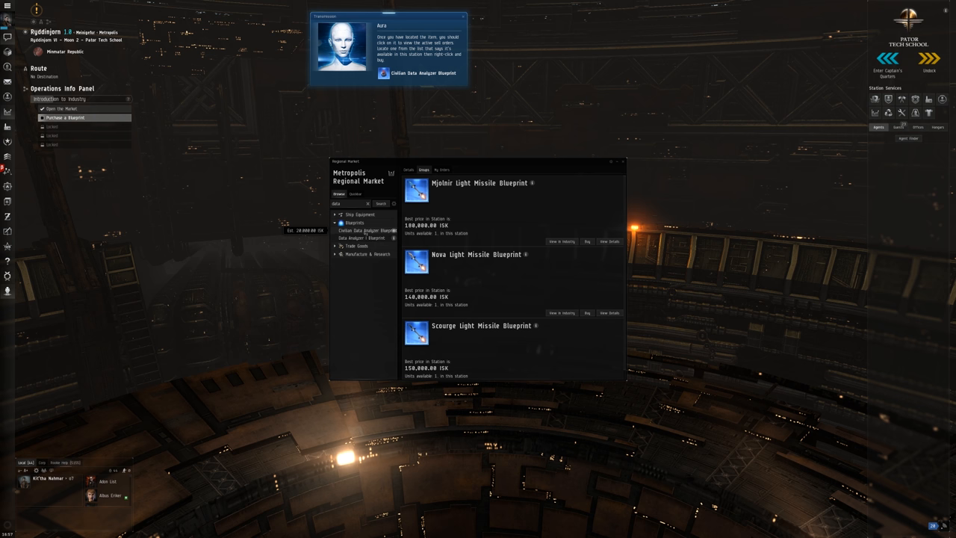
left_click(366, 230)
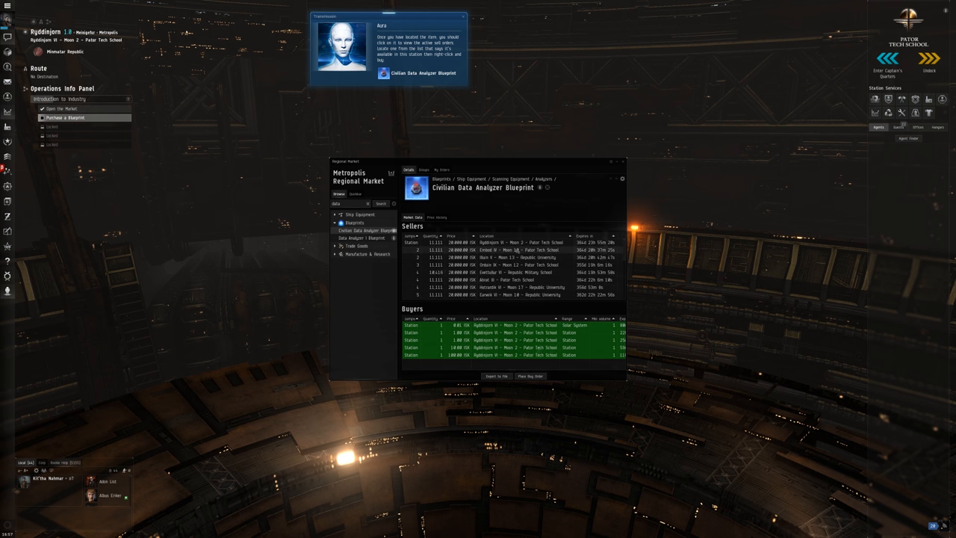
- Scroll the Civilian Data Analyzer Blueprint sell orders, all priced at 20,000 ISK
scroll("down", 3)
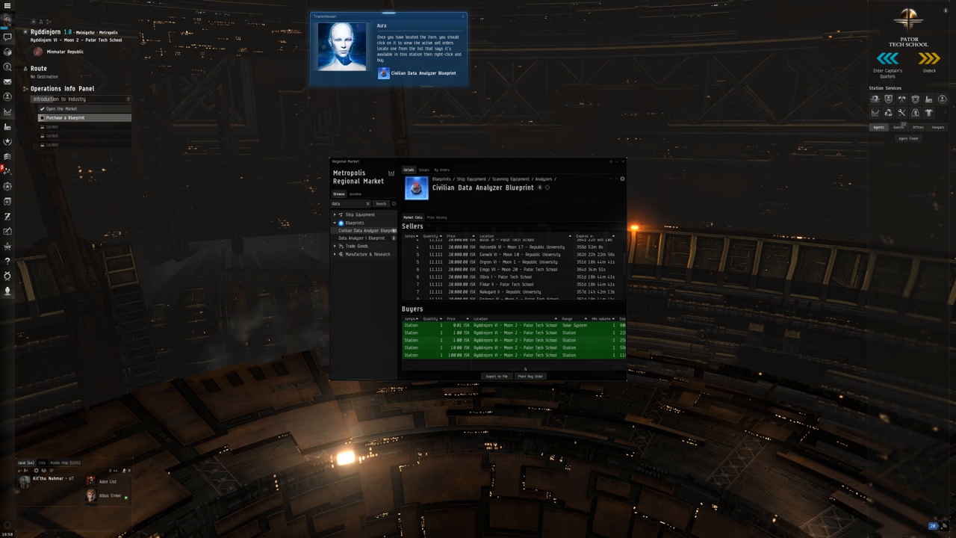
mouse_move(497, 376)
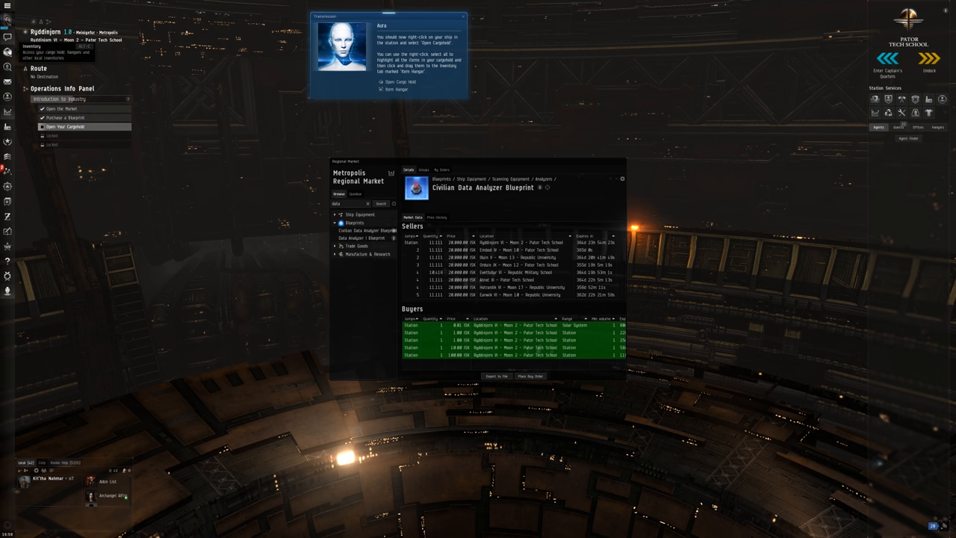
- Open the inventory and move all cargohold minerals into the Item Hangar
left_click(65, 126)
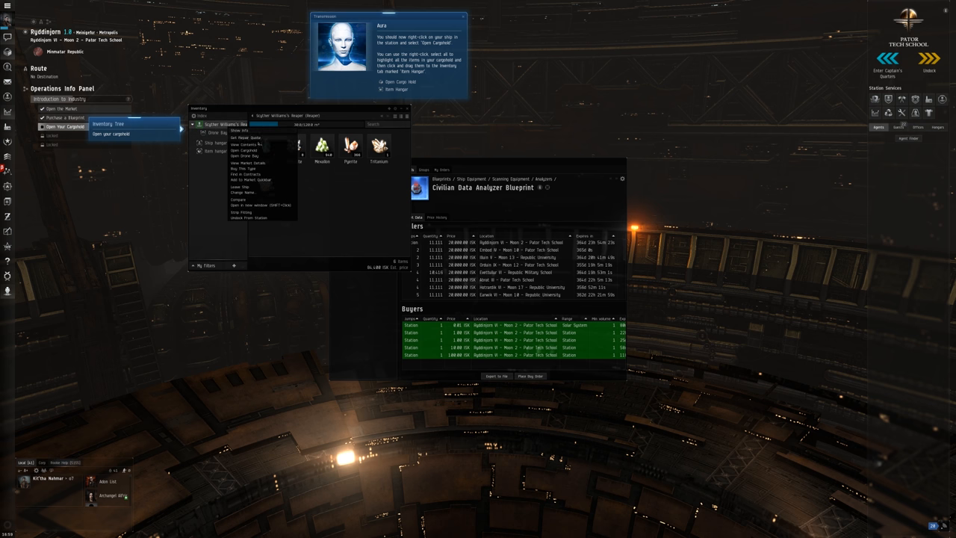
mouse_move(275, 147)
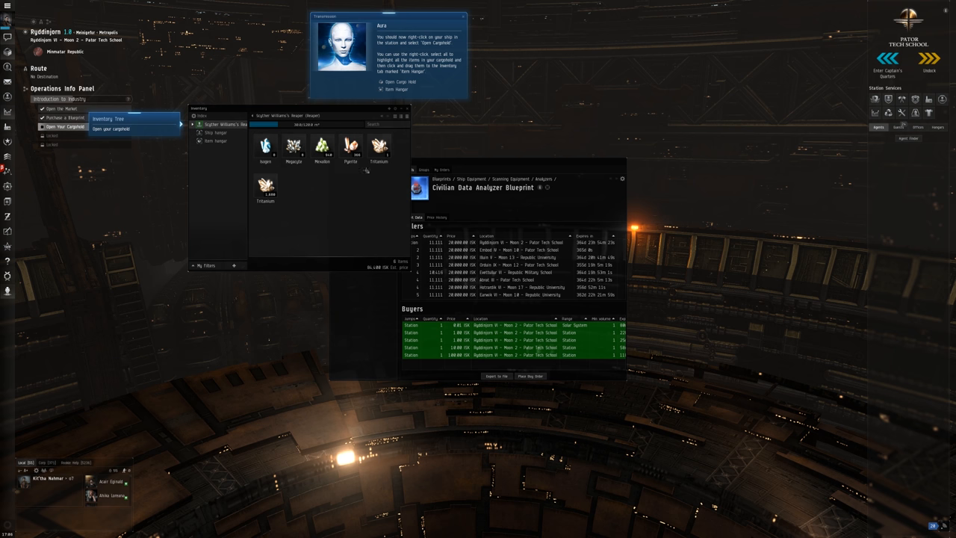
mouse_move(334, 195)
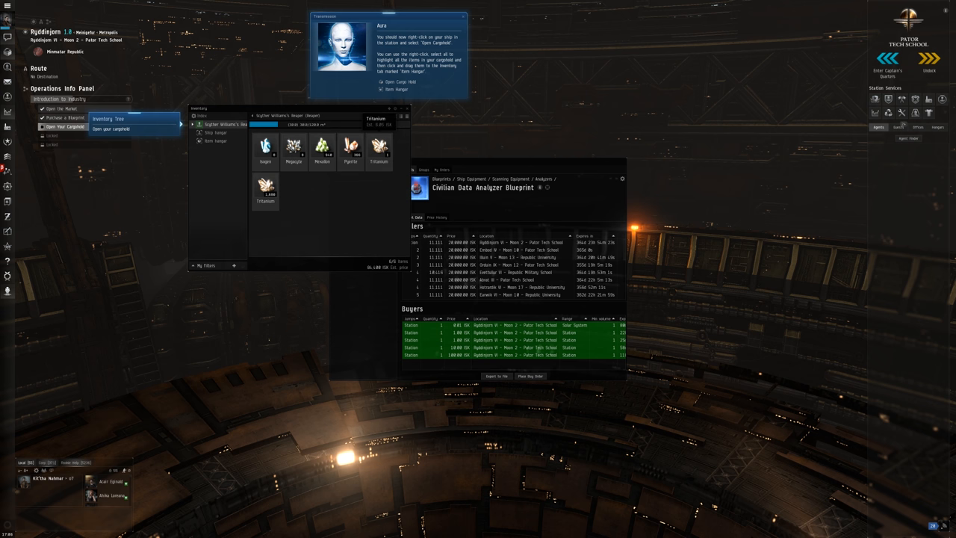
left_click(216, 140)
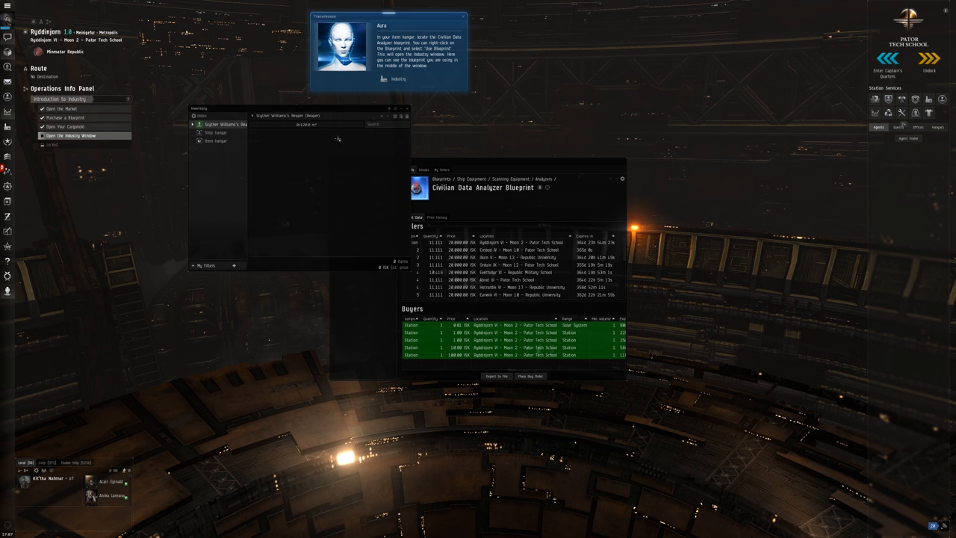
- Show the Item Hangar and bring up actions for the Civilian Data Analyzer Blueprint
left_click(215, 141)
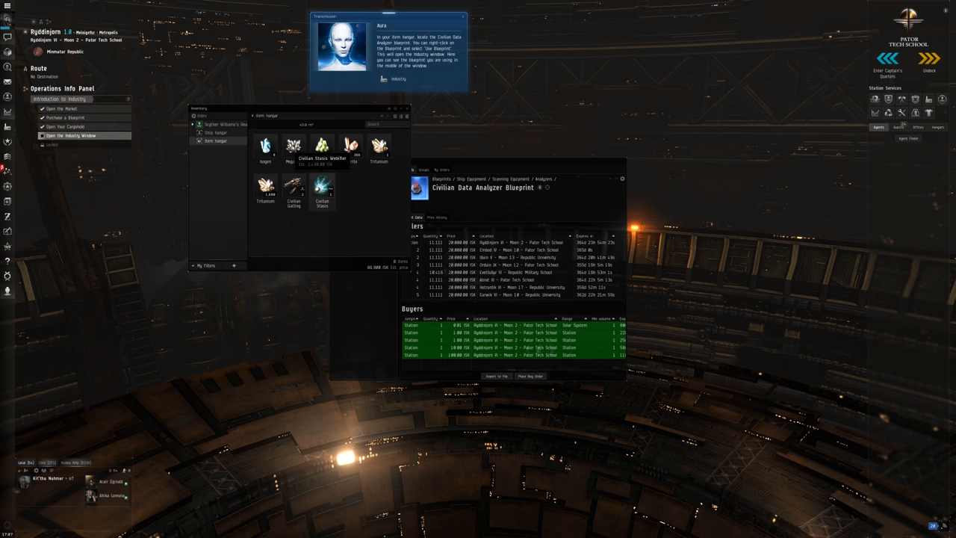
right_click(321, 186)
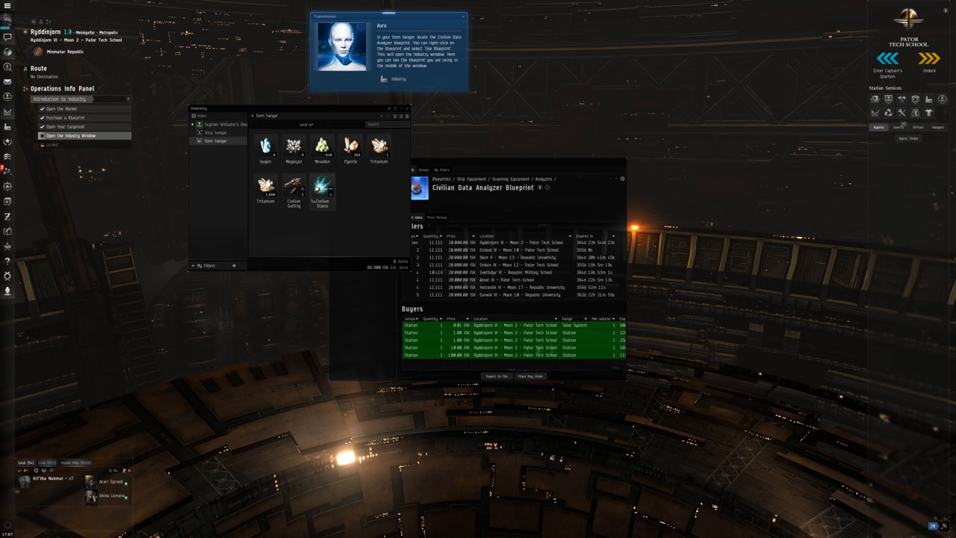
right_click(322, 184)
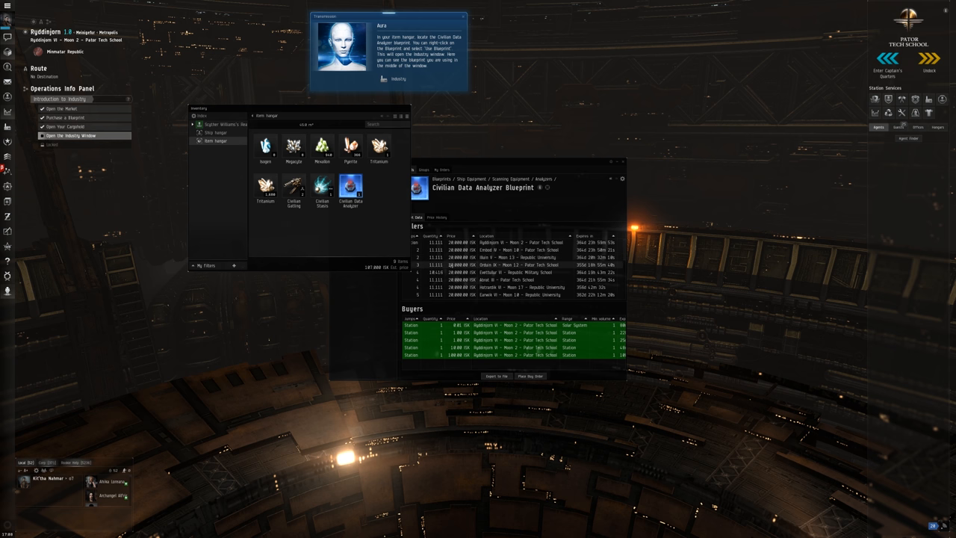
right_click(350, 185)
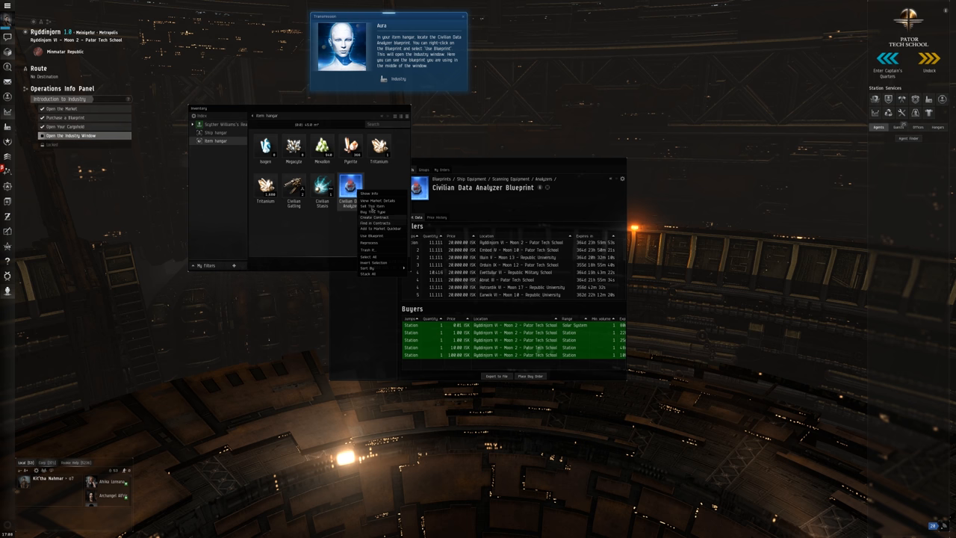
mouse_move(380, 236)
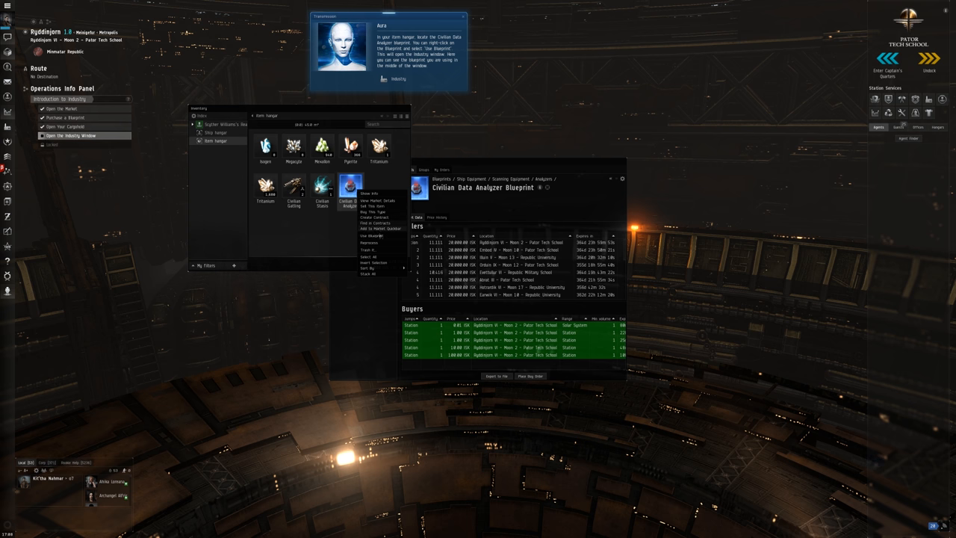
- Load the Civilian Data Analyzer Blueprint into Industry and view the available Facilities
left_click(372, 235)
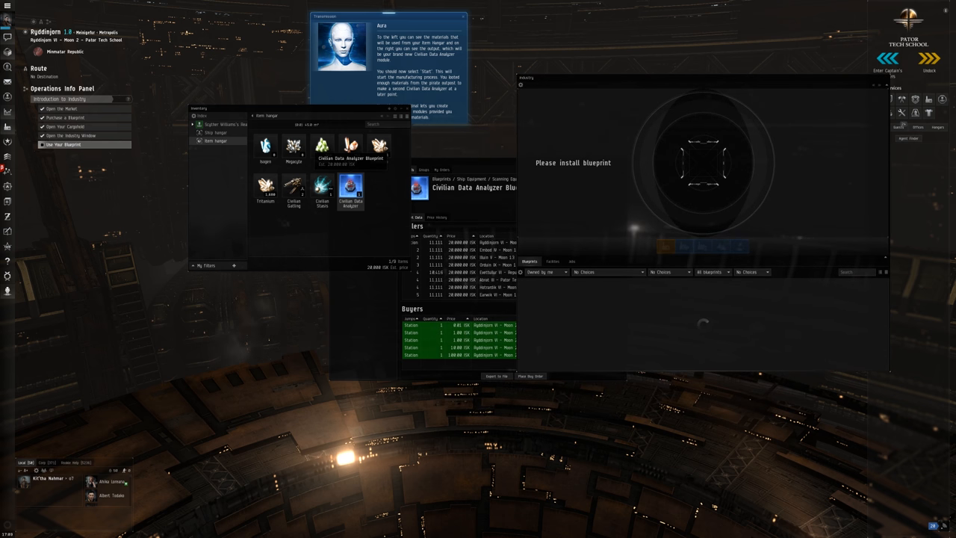
right_click(350, 188)
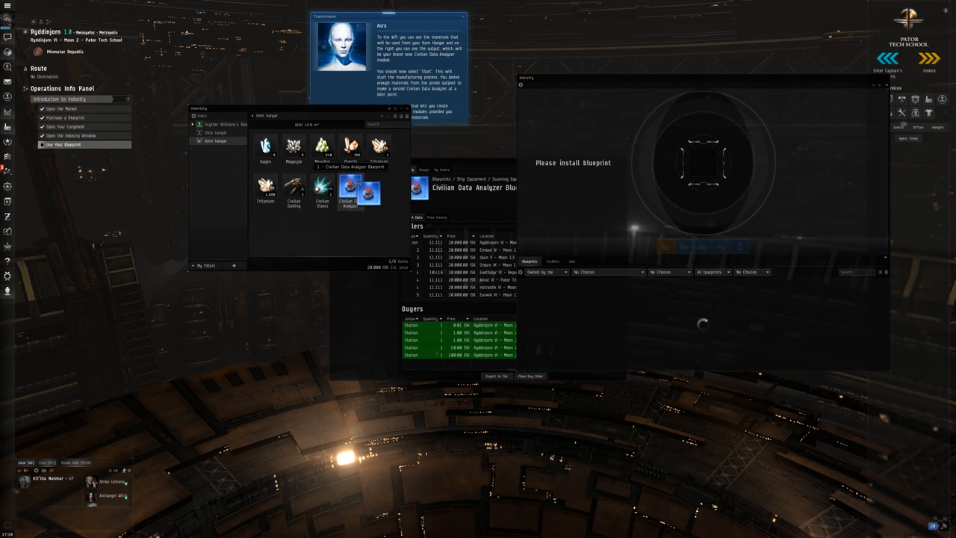
left_click_drag(361, 189, 603, 163)
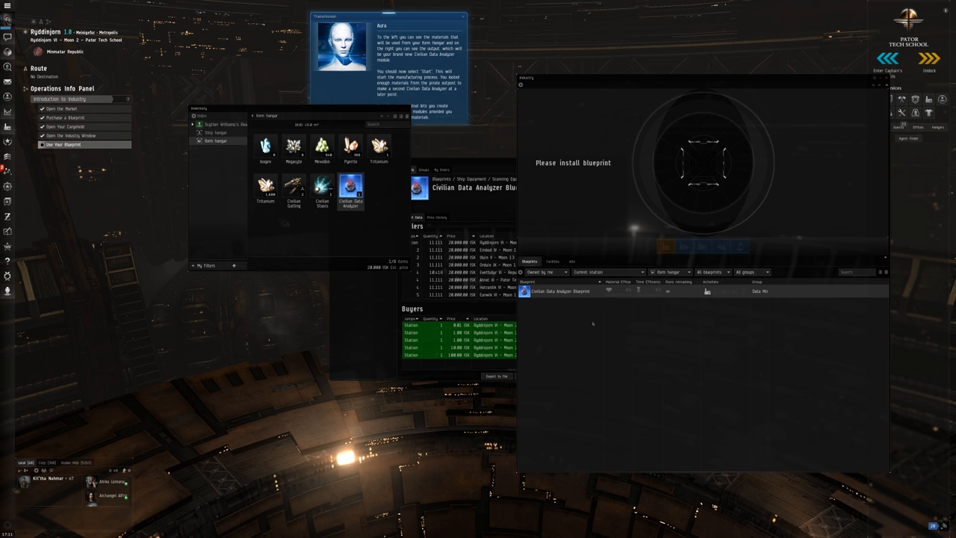
mouse_move(705, 164)
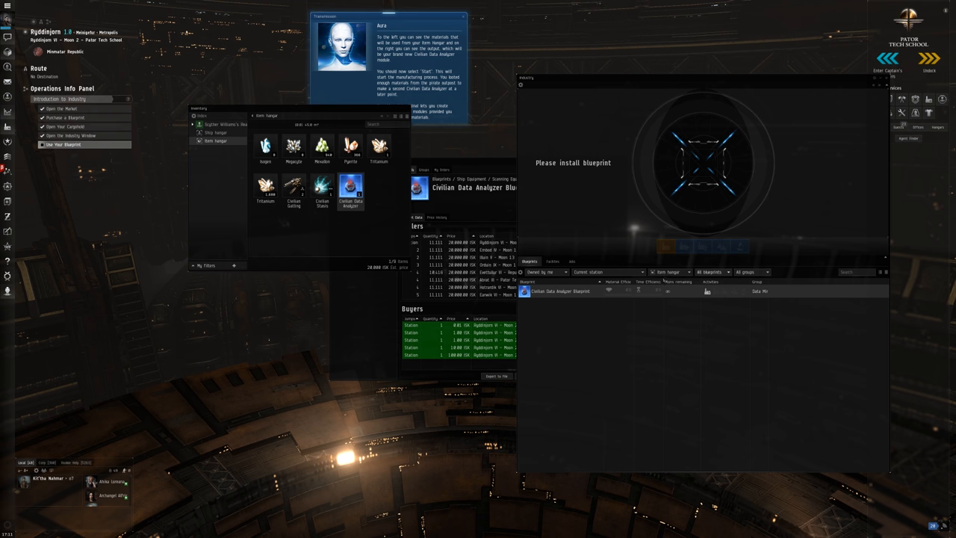
left_click(553, 261)
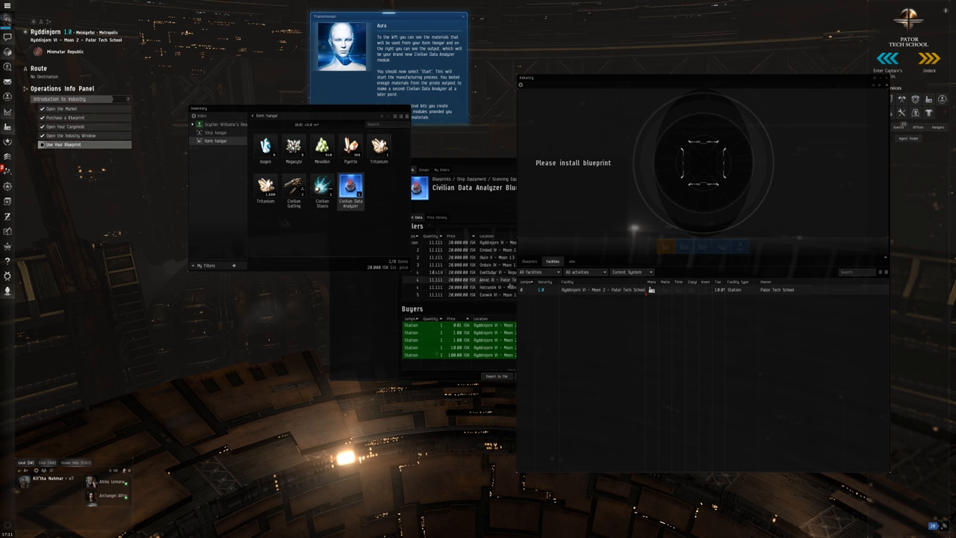
mouse_move(528, 262)
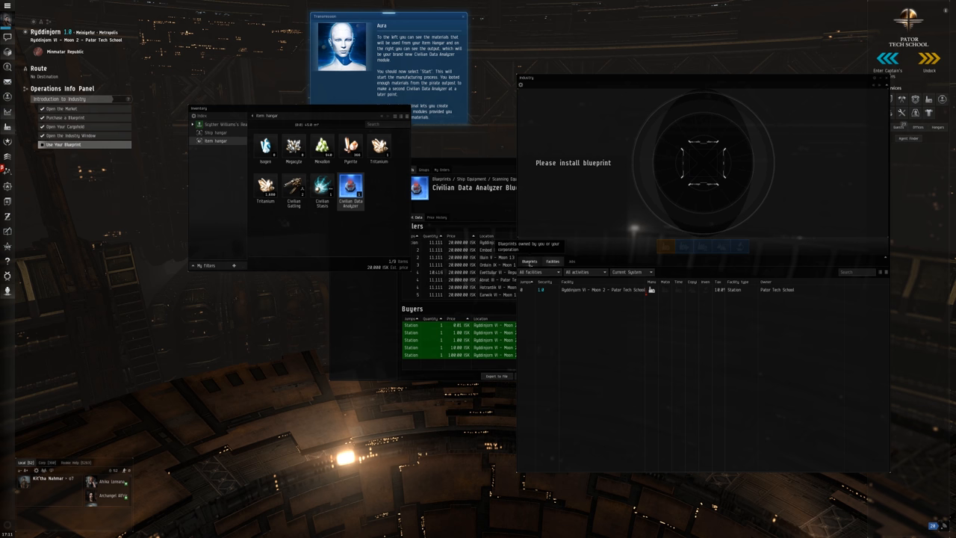
- Review the Civilian Data Analyzer Blueprint's menu under Blueprints, then close Industry
left_click(530, 260)
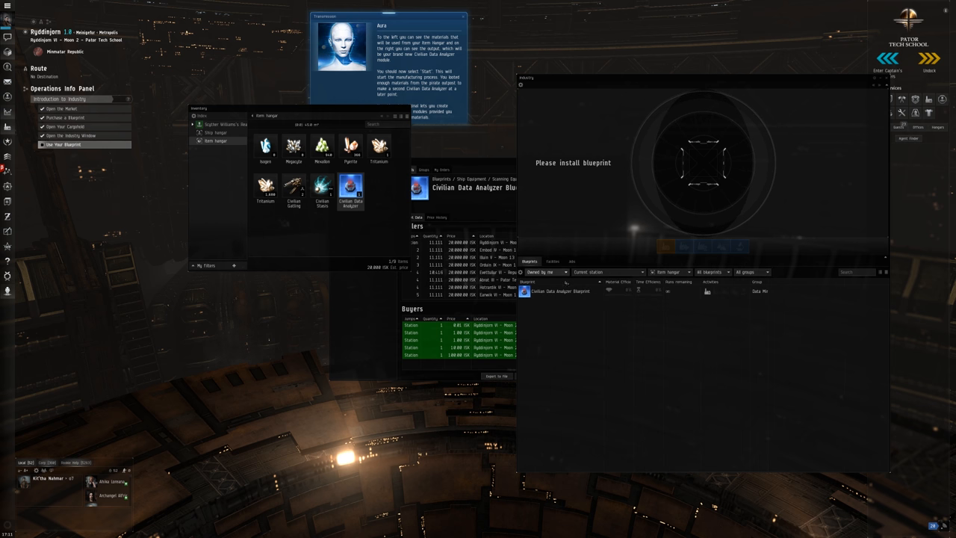
right_click(561, 290)
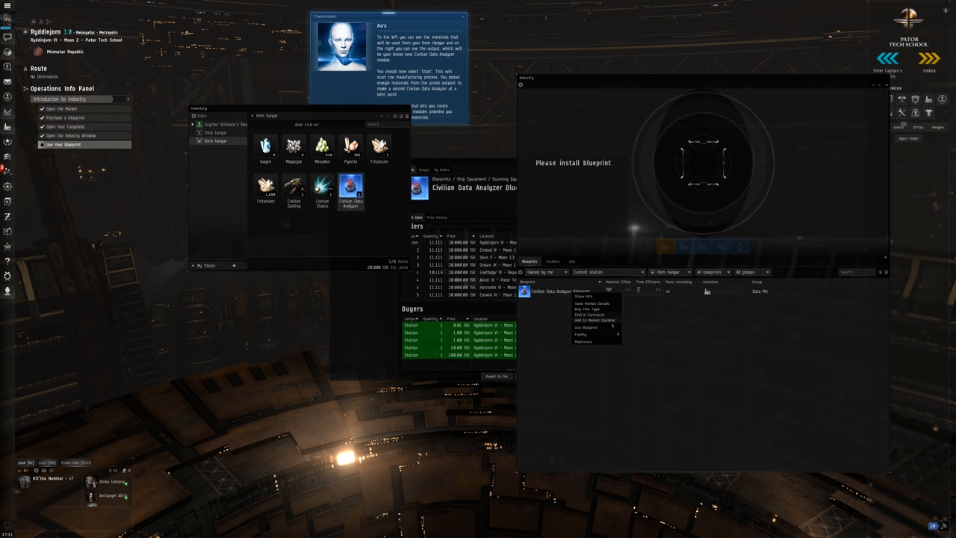
left_click(581, 333)
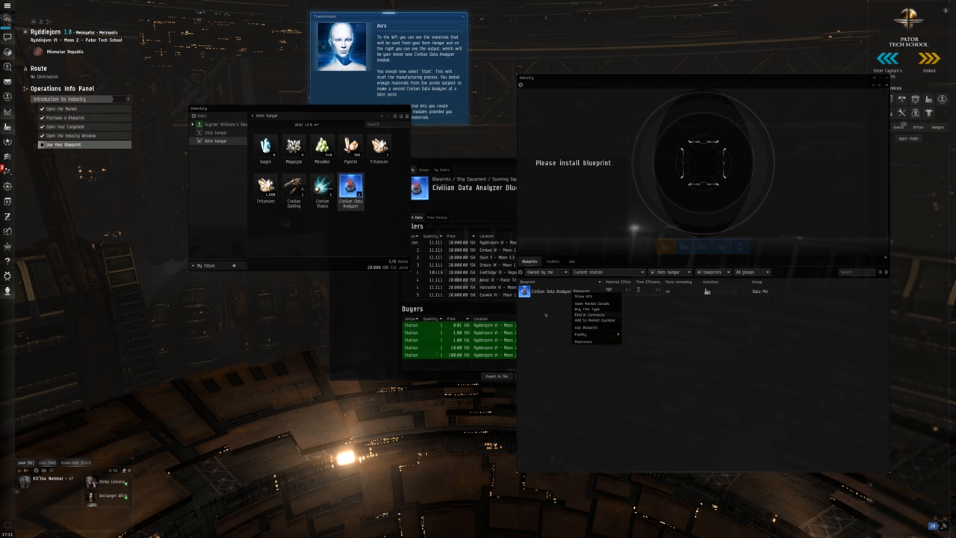
left_click(586, 327)
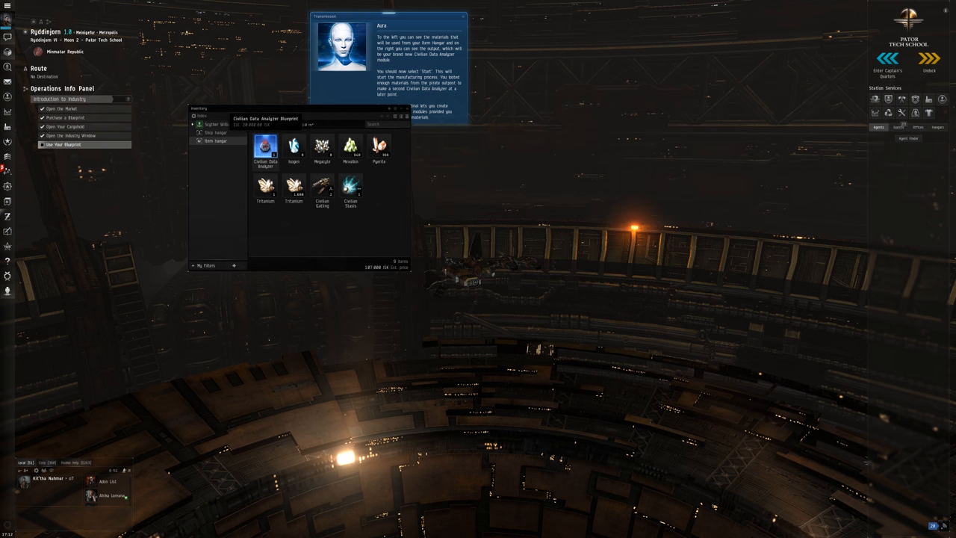
- Use the Civilian Data Analyzer Blueprint from the hangar and start its manufacturing job
right_click(266, 147)
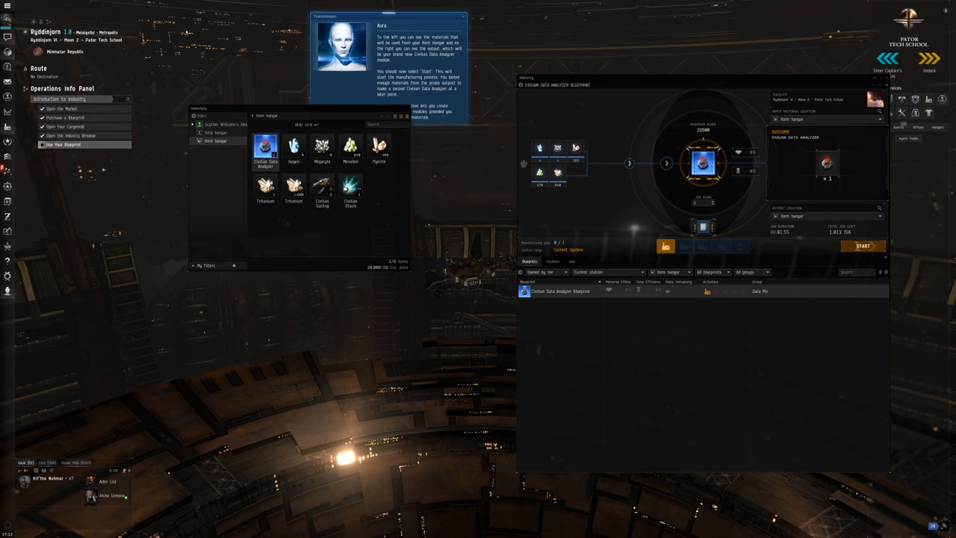
left_click(862, 246)
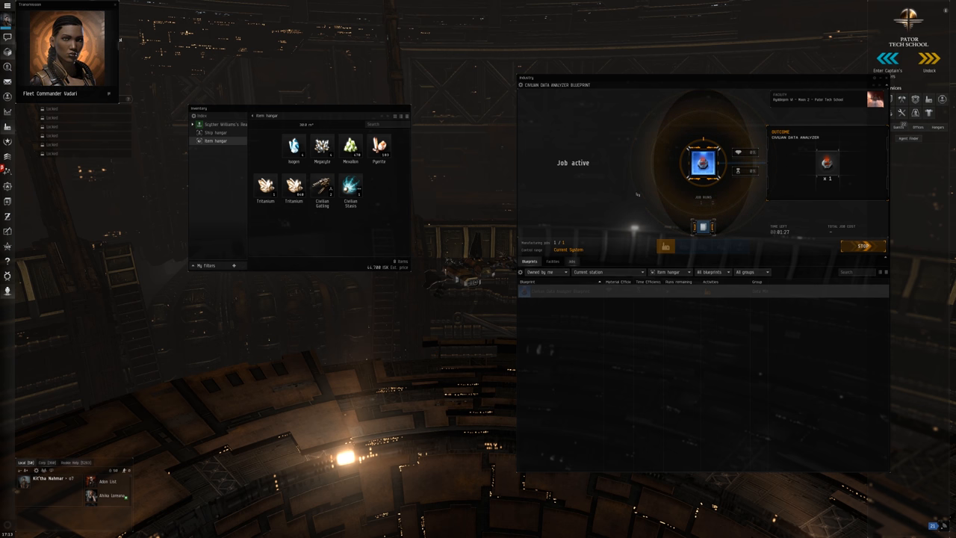
- Collect the finished Civilian Data Analyzer into the item hangar and close Aura's transmission
left_click_drag(691, 73, 649, 73)
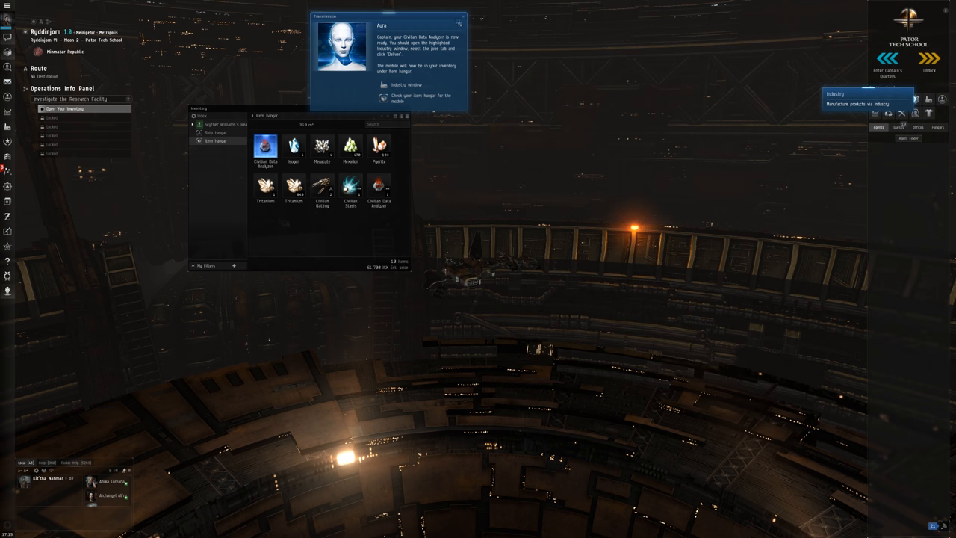
left_click(463, 17)
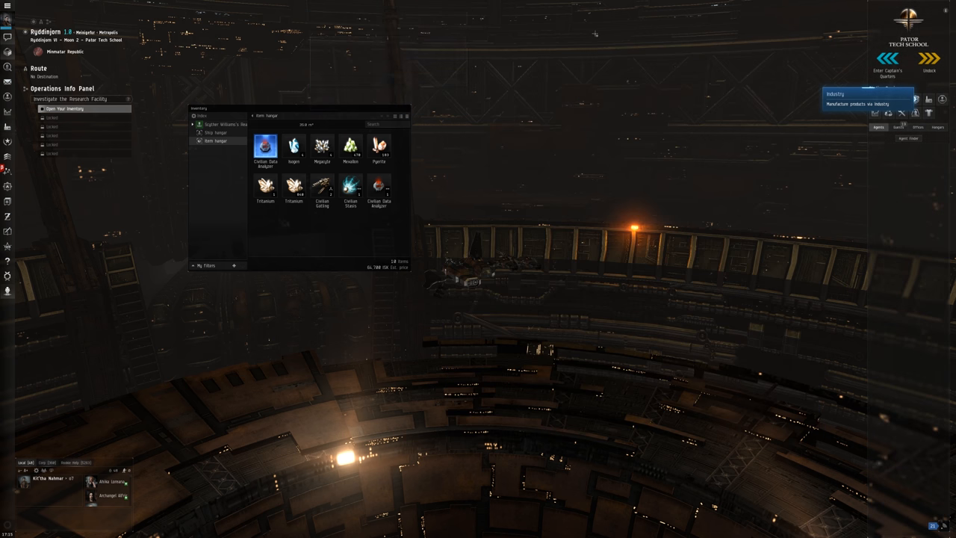